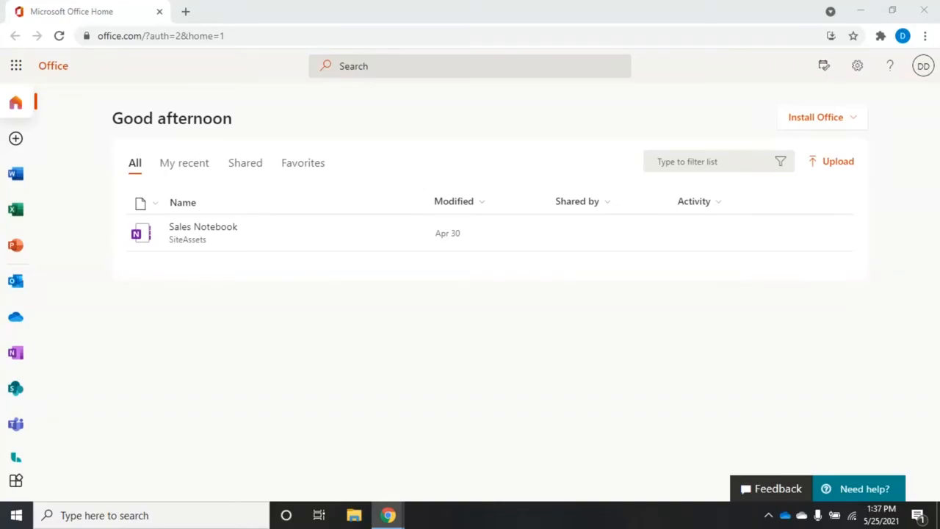
mouse_move(486, 286)
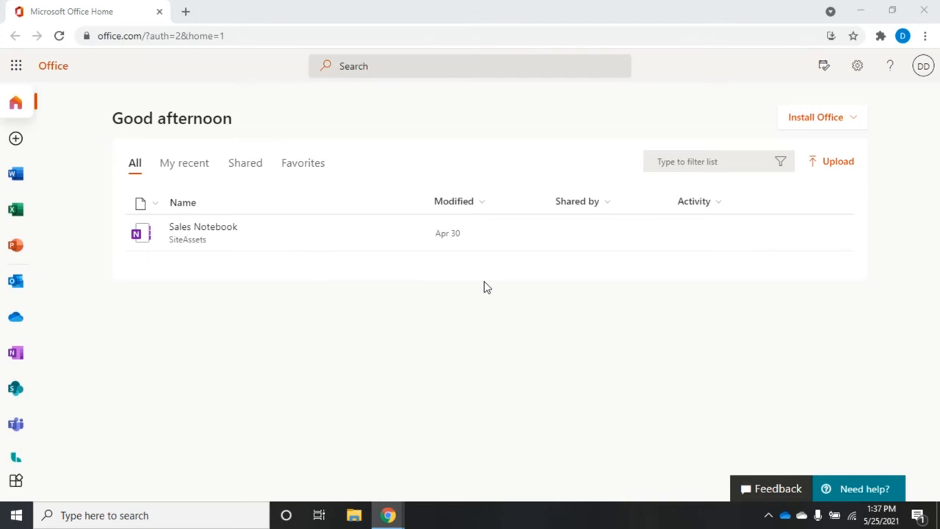
mouse_move(5, 126)
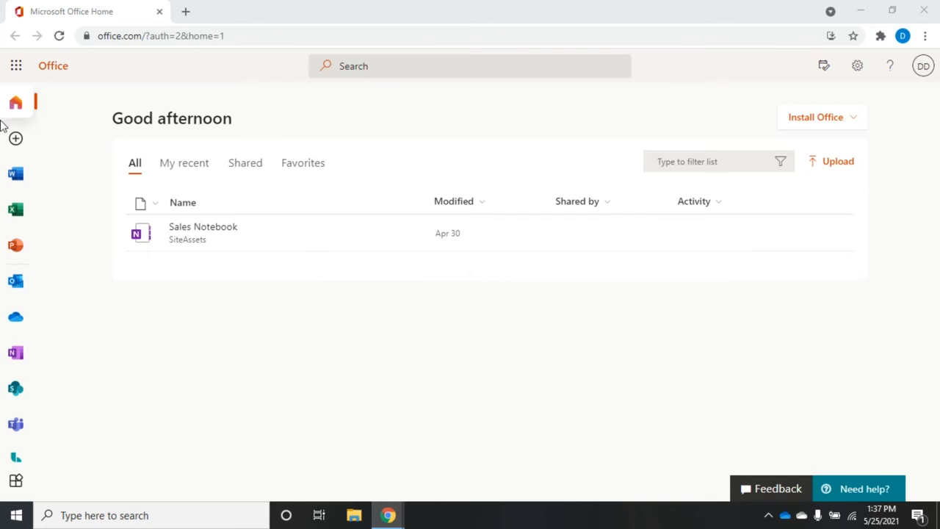
mouse_move(73, 53)
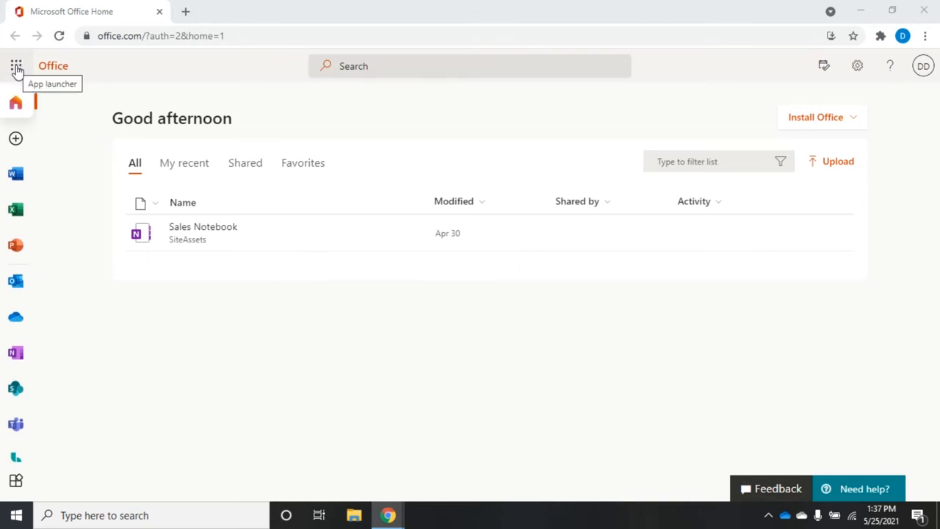
Step: Launch the Microsoft 365 admin center from the Office Home app launcher
click(17, 68)
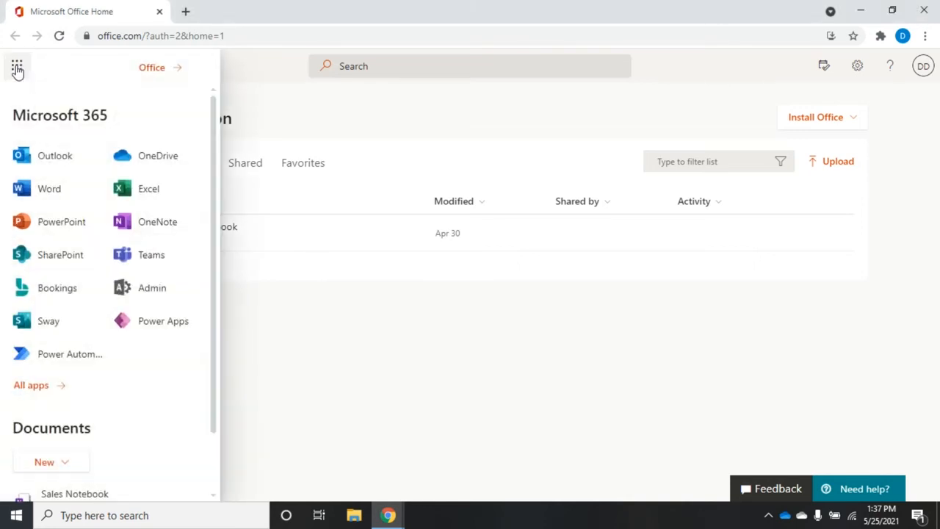
click(16, 67)
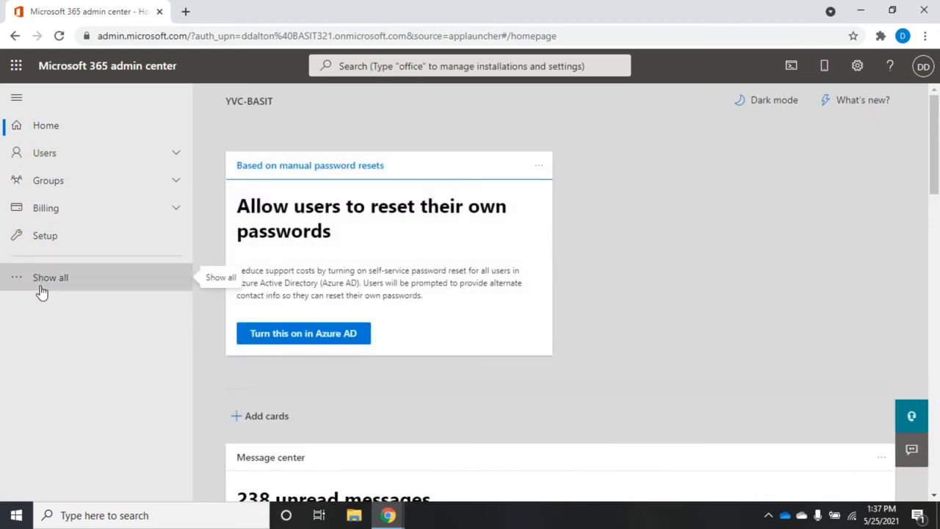
Step: Show all admin areas and expand Reports to list Productivity Score and Usage
click(50, 277)
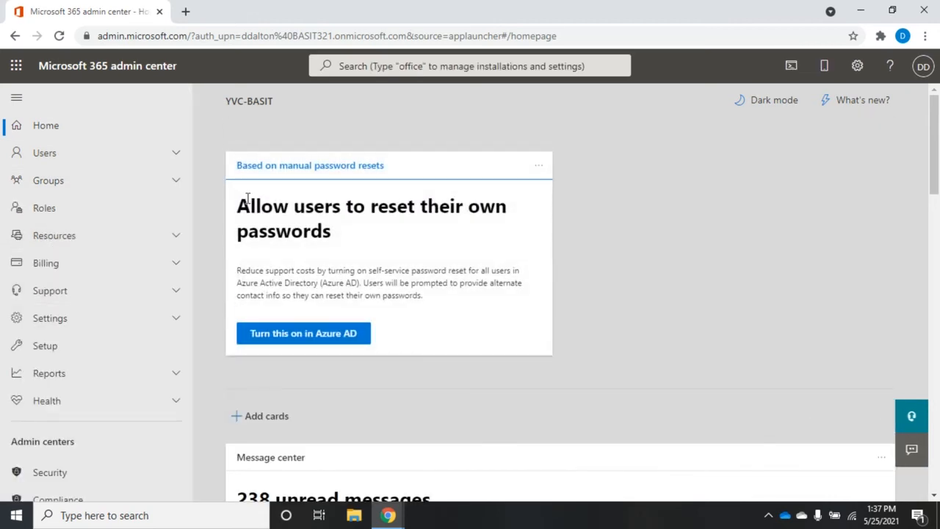
mouse_move(201, 329)
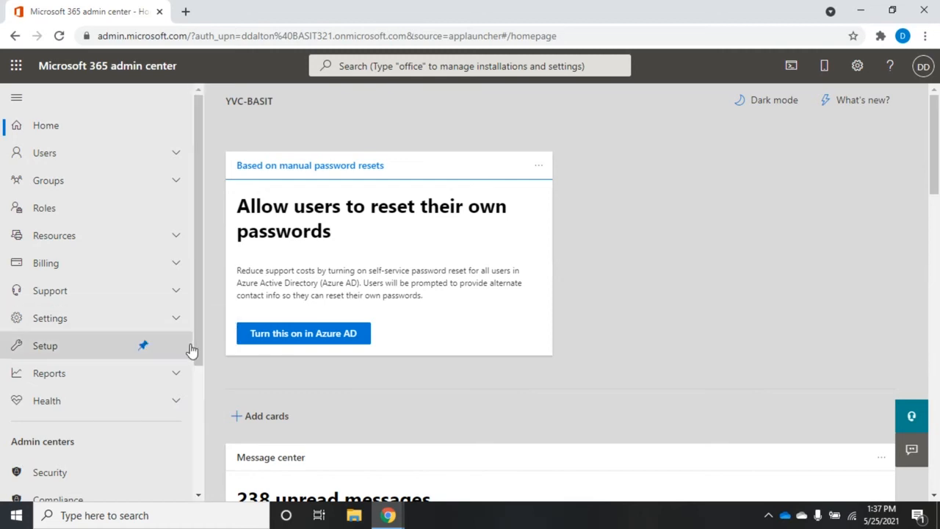
mouse_move(147, 473)
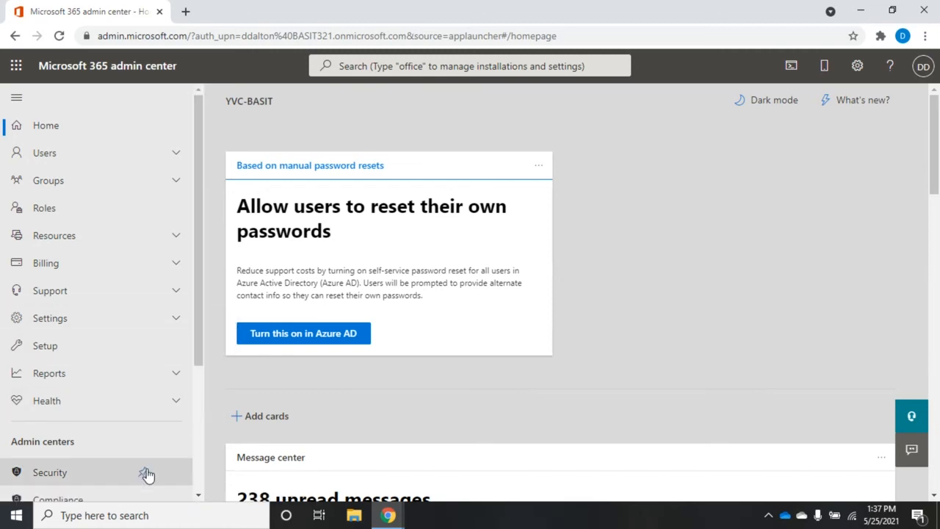
scroll(down, 3)
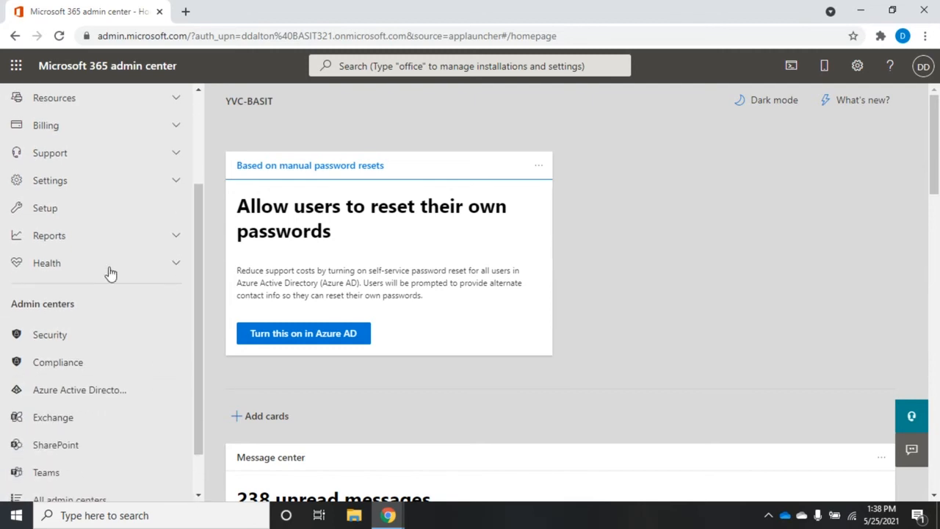
mouse_move(29, 238)
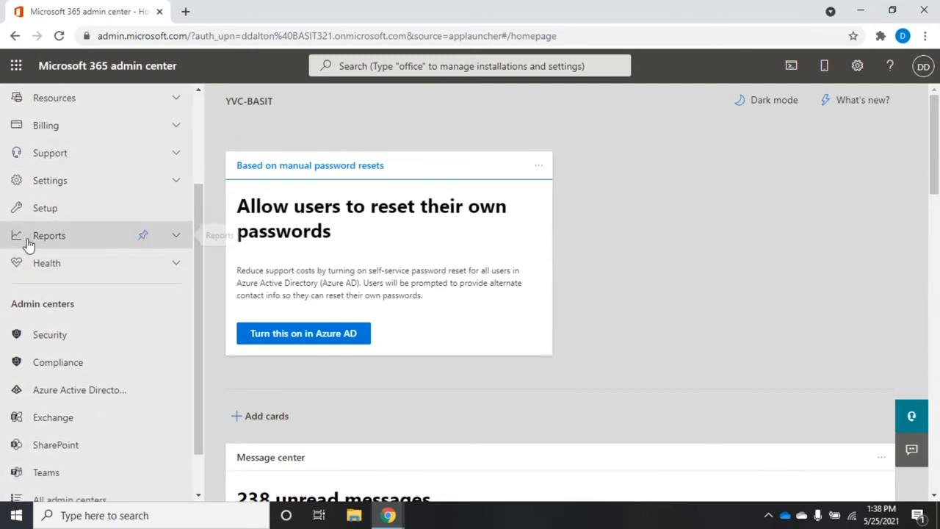
mouse_move(192, 261)
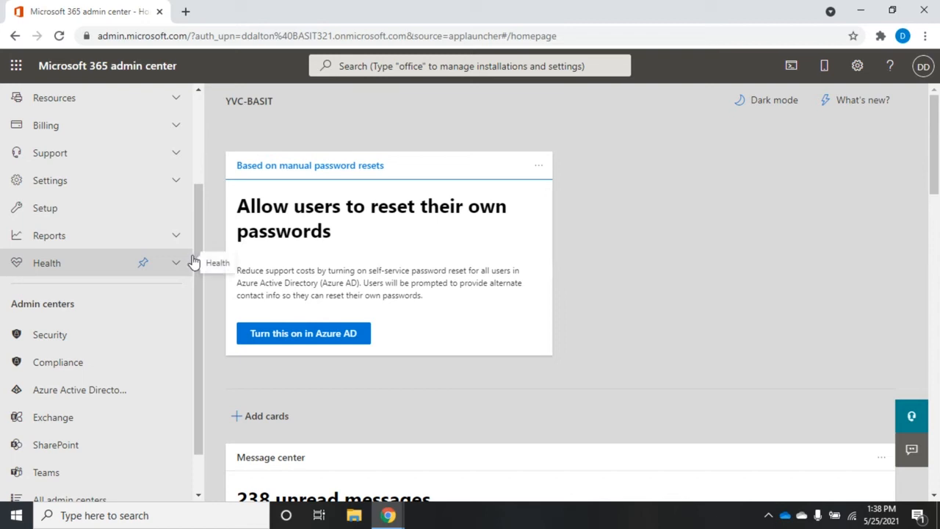
mouse_move(179, 235)
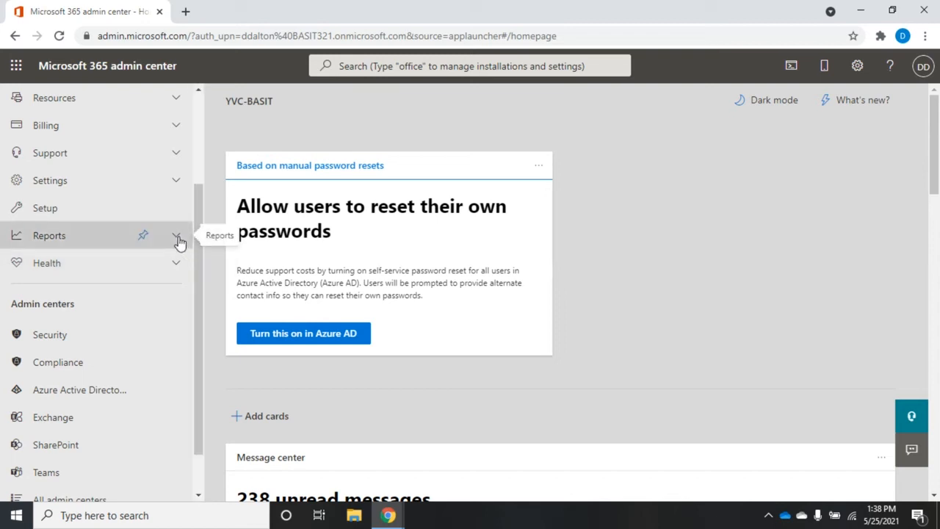
click(177, 235)
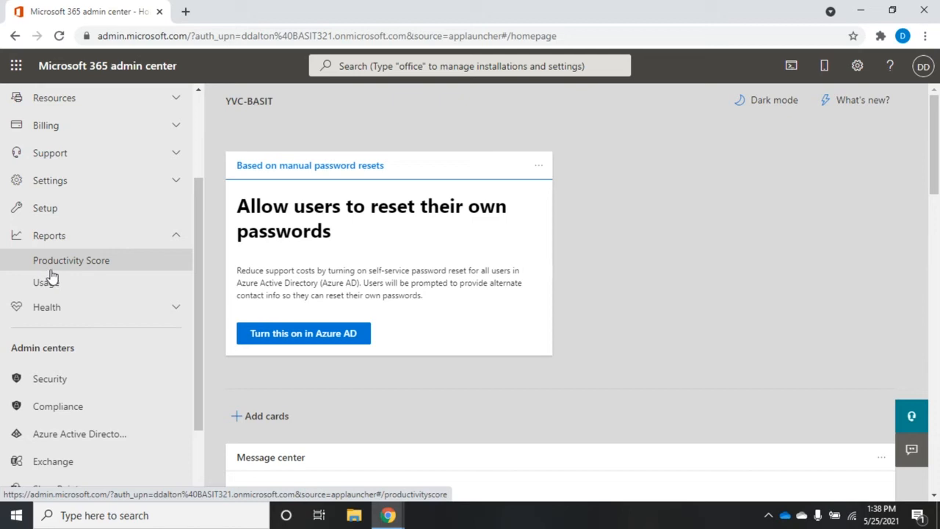
mouse_move(71, 281)
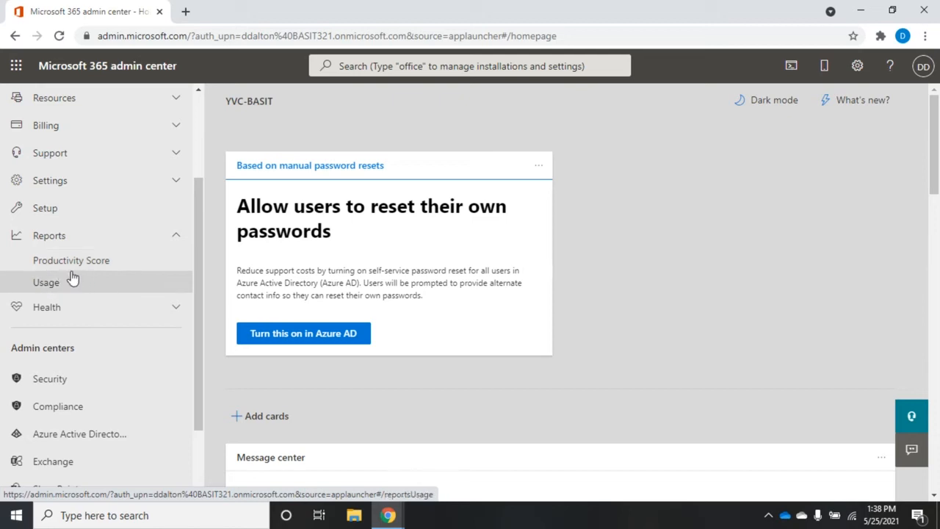
Step: Open the Productivity Score report page under Reports
click(70, 260)
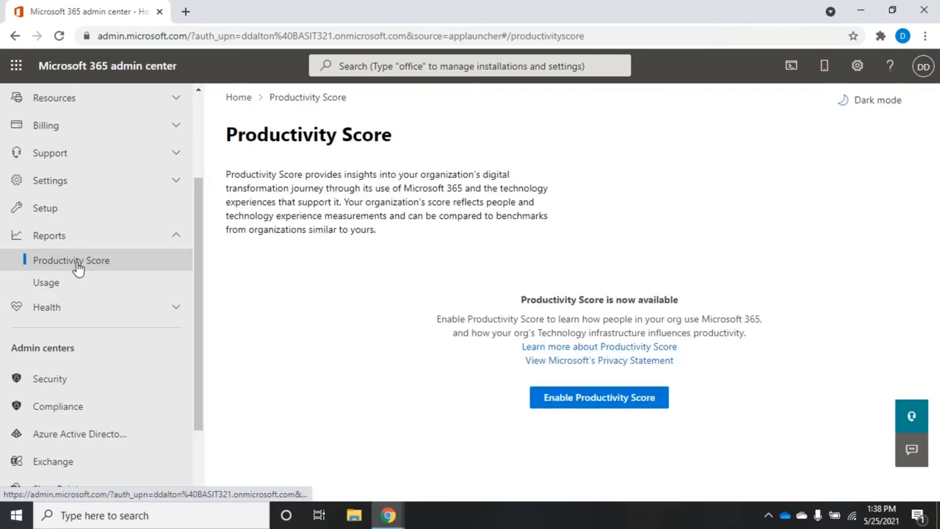
mouse_move(581, 217)
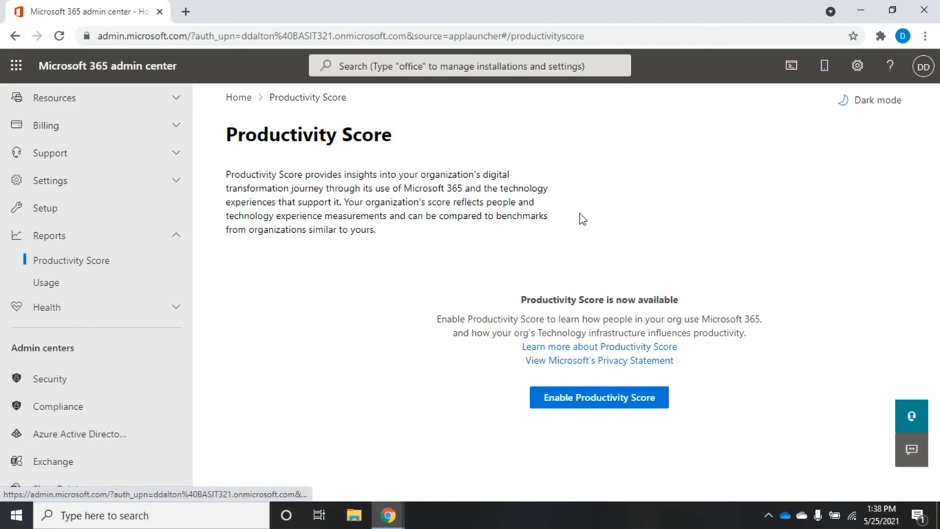
mouse_move(602, 391)
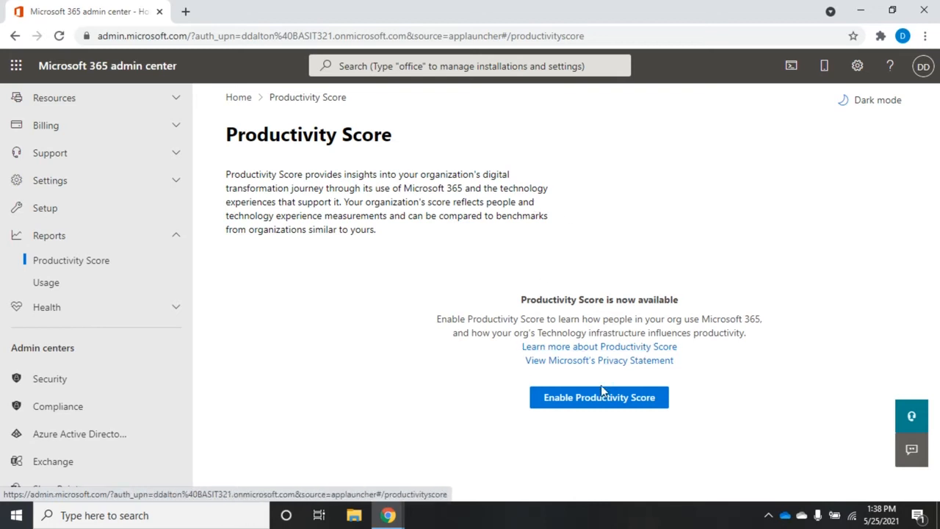
mouse_move(596, 406)
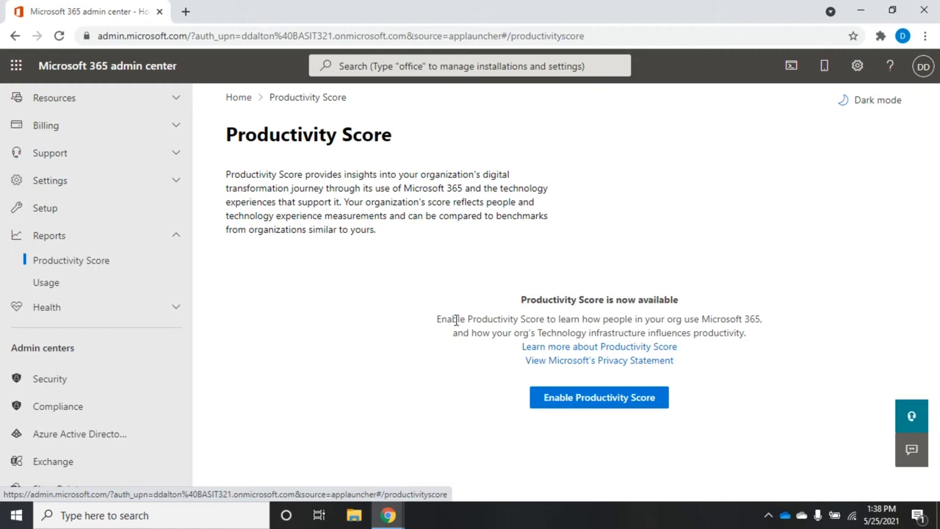
mouse_move(670, 332)
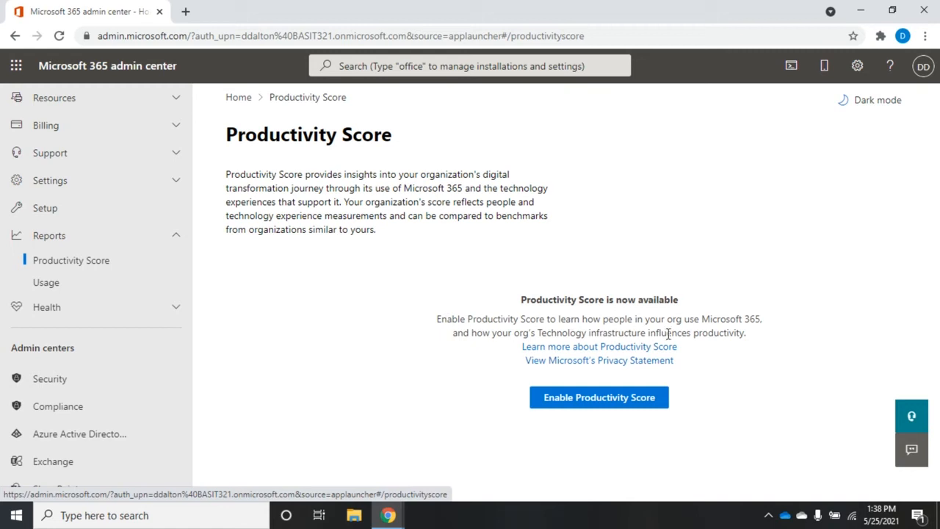
mouse_move(445, 279)
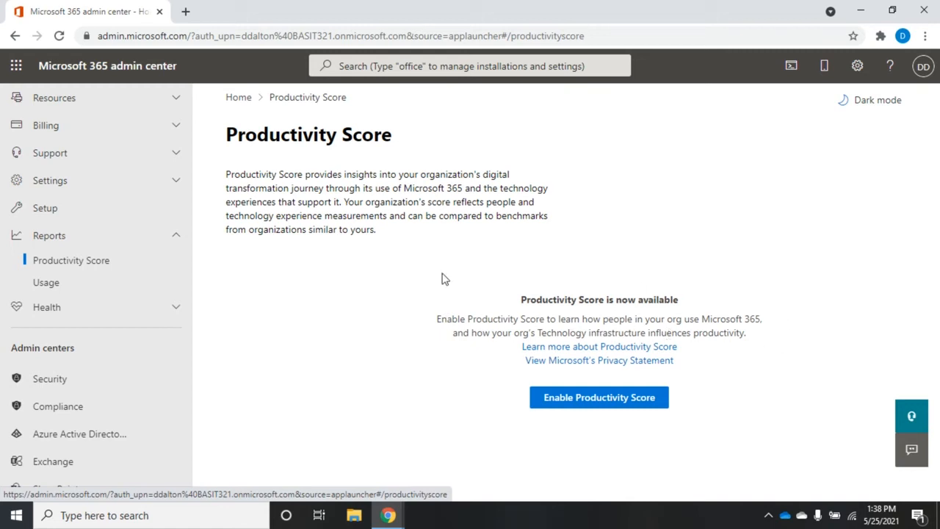
mouse_move(417, 338)
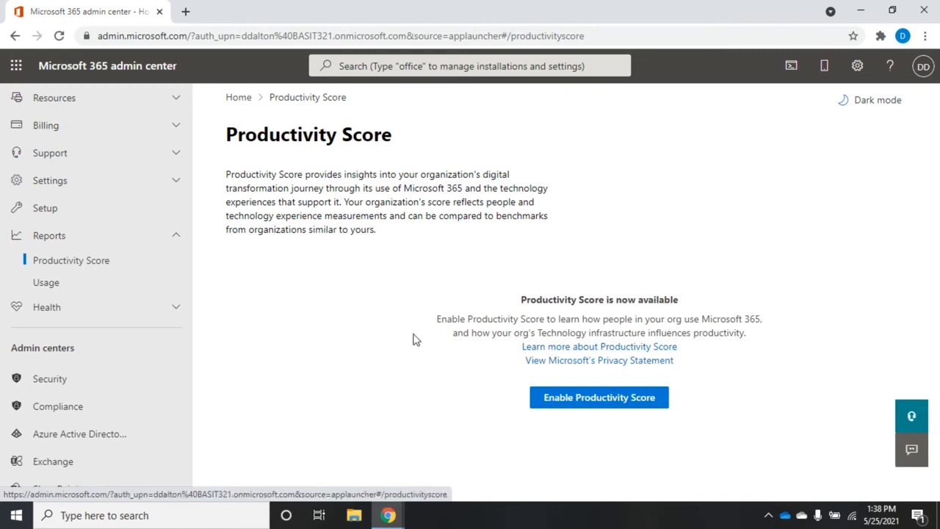
mouse_move(411, 337)
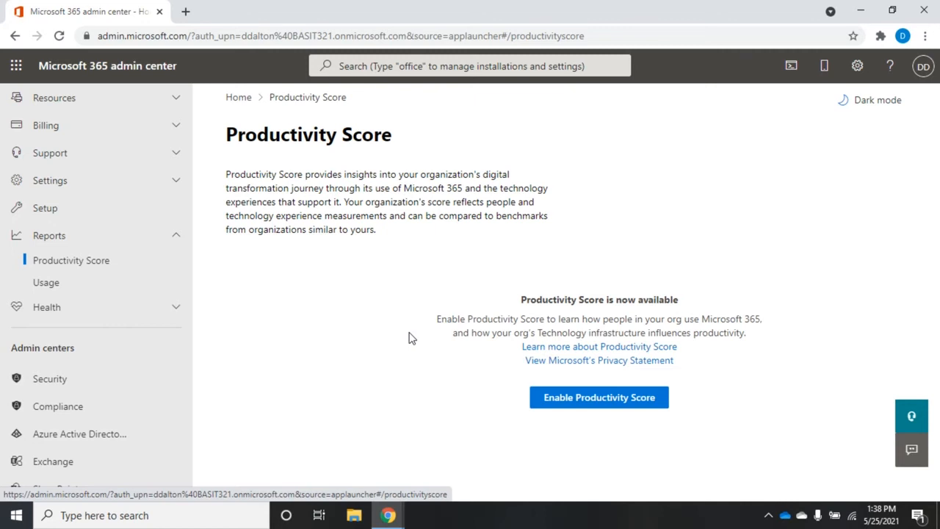
mouse_move(71, 260)
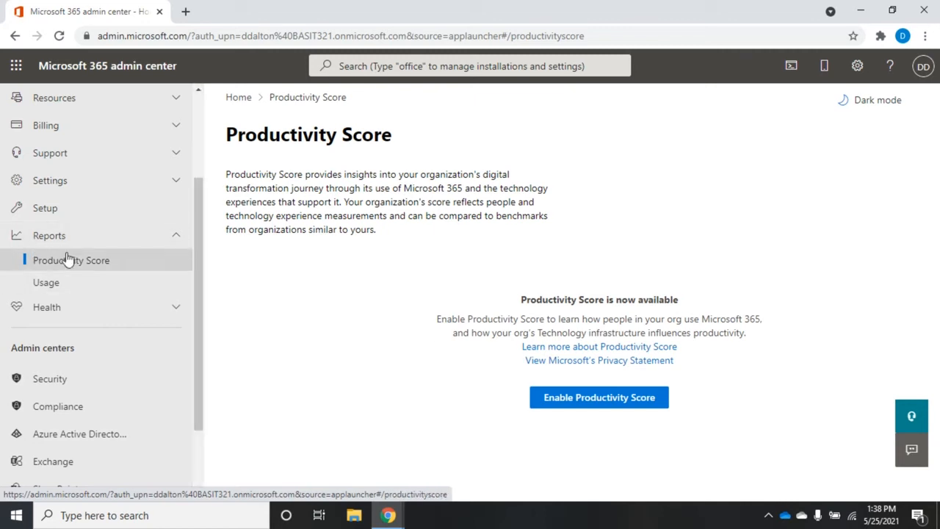
mouse_move(46, 282)
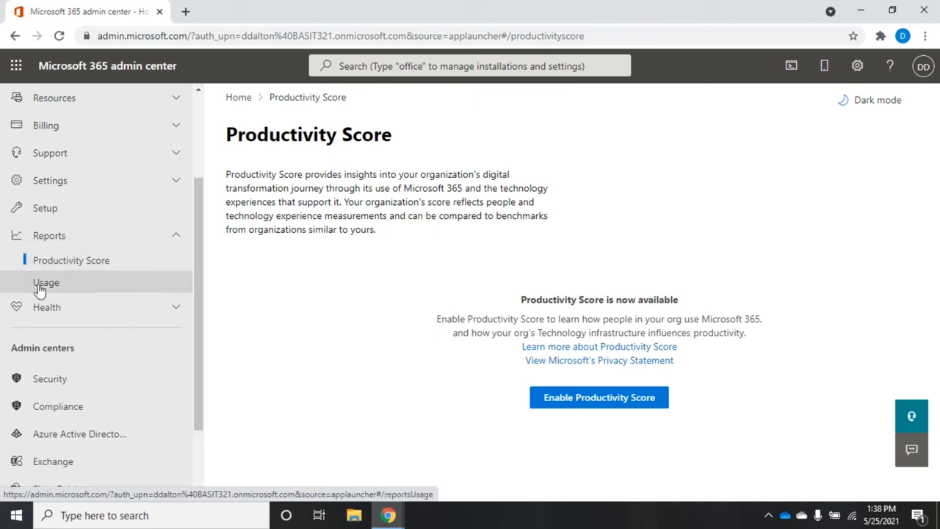
Step: Open the Usage reports page and highlight the Exchange line in the 30-day Active users chart
click(46, 282)
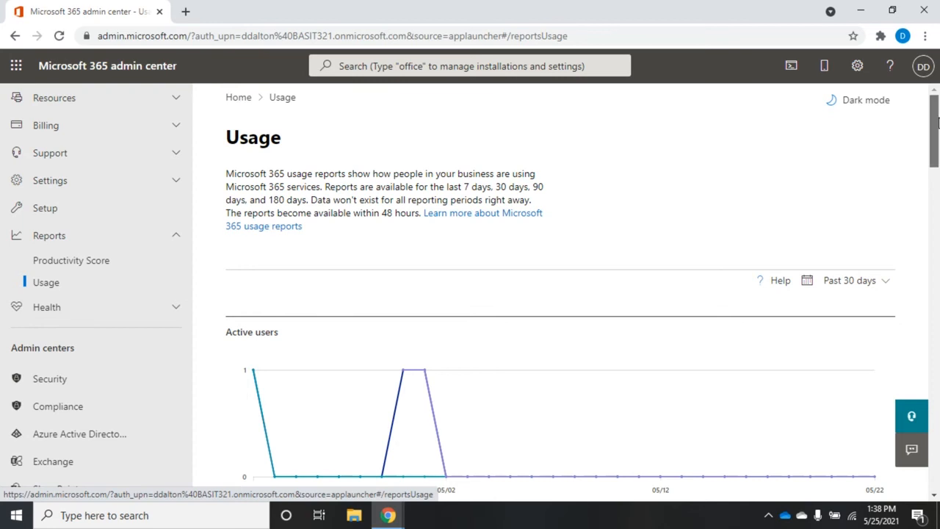
scroll(down, 3)
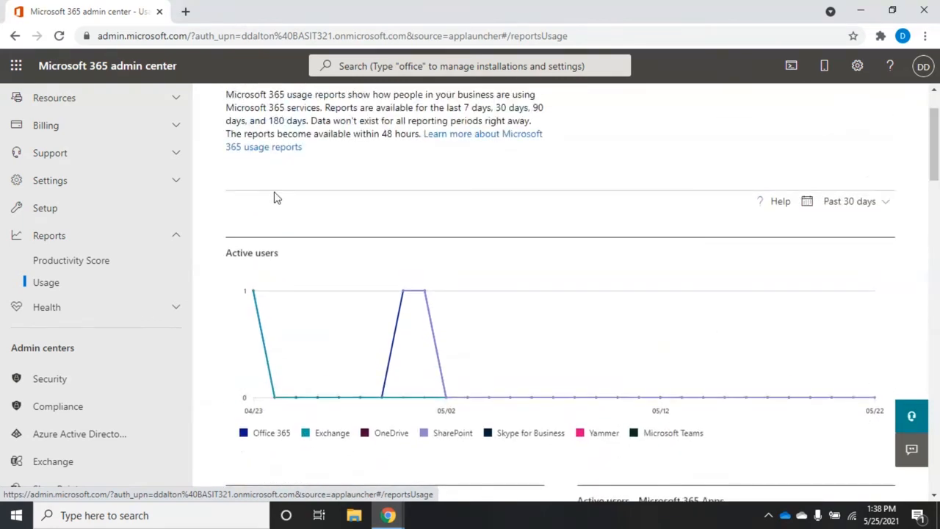
mouse_move(250, 188)
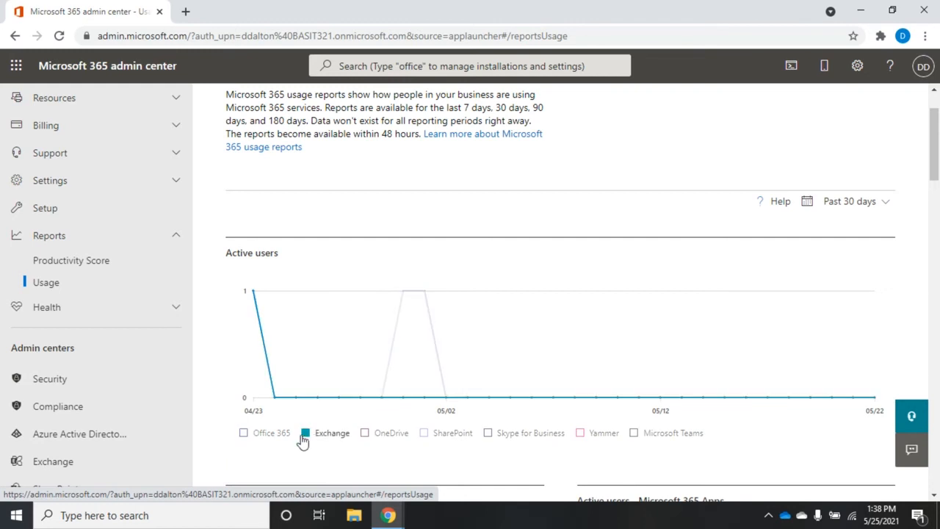
click(391, 432)
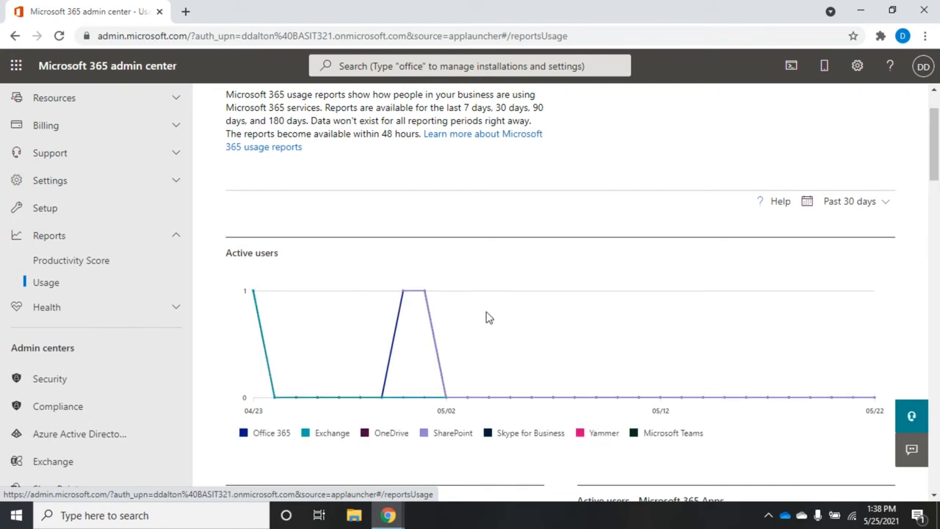
mouse_move(215, 296)
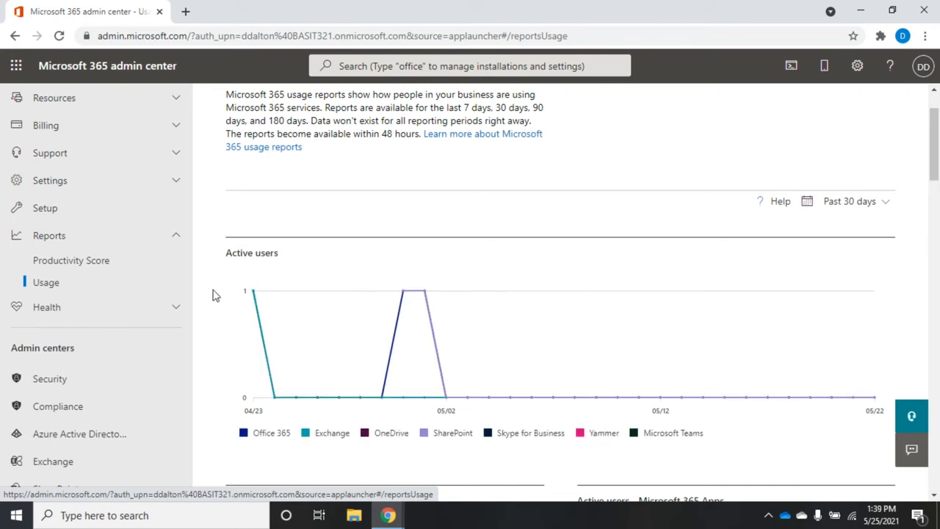
mouse_move(358, 322)
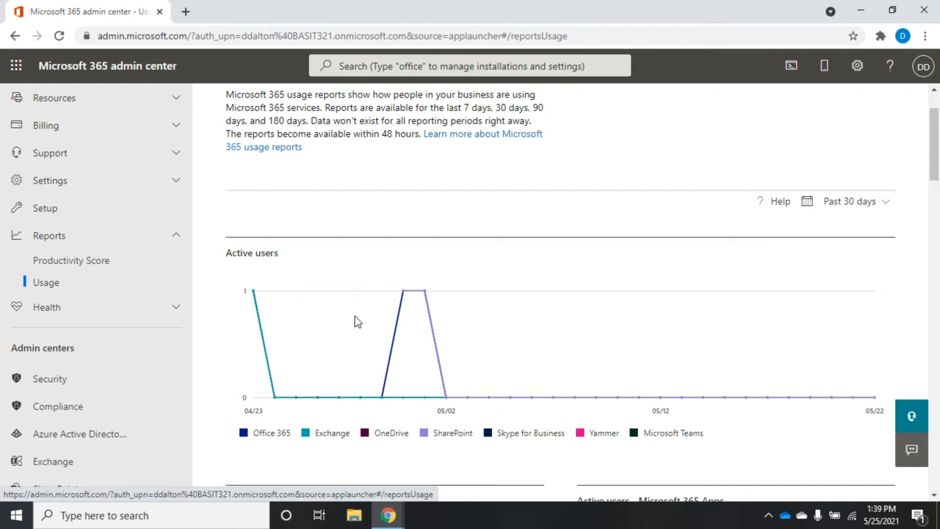
mouse_move(362, 321)
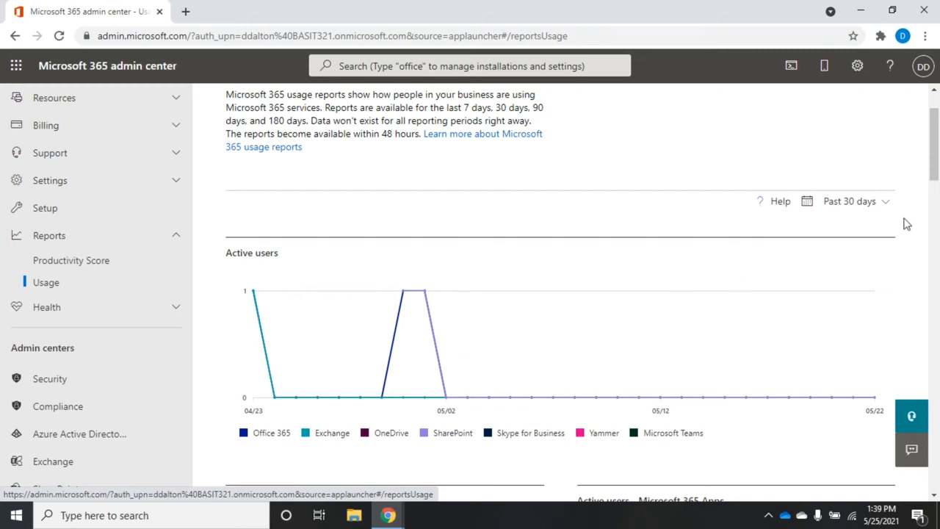
mouse_move(931, 165)
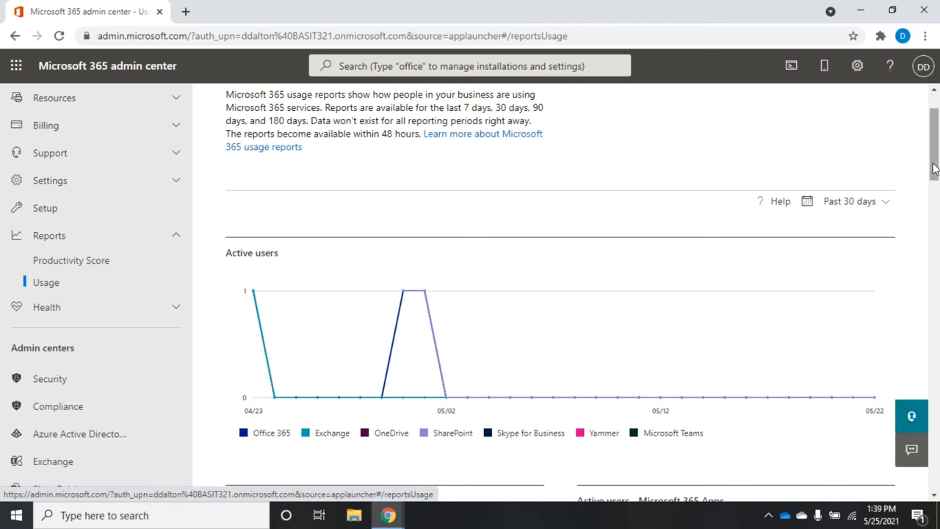
scroll(down, 3)
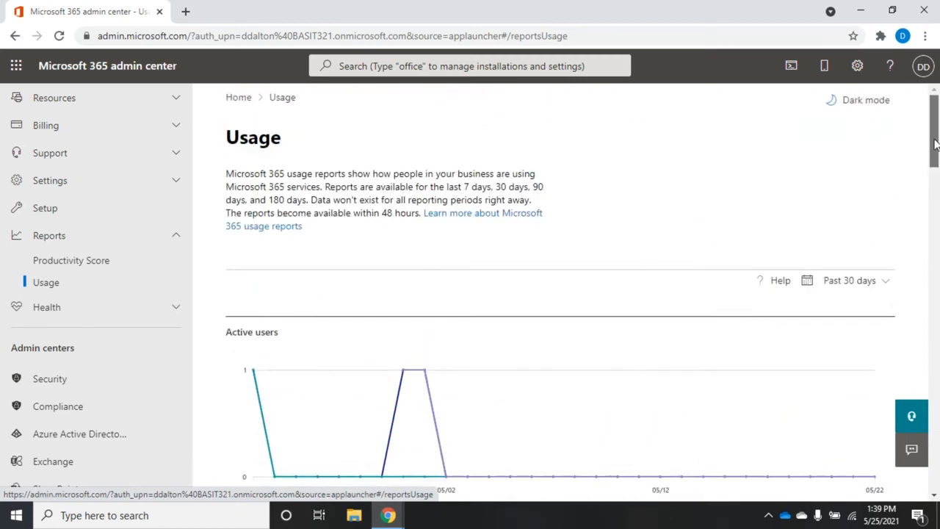
scroll(down, 3)
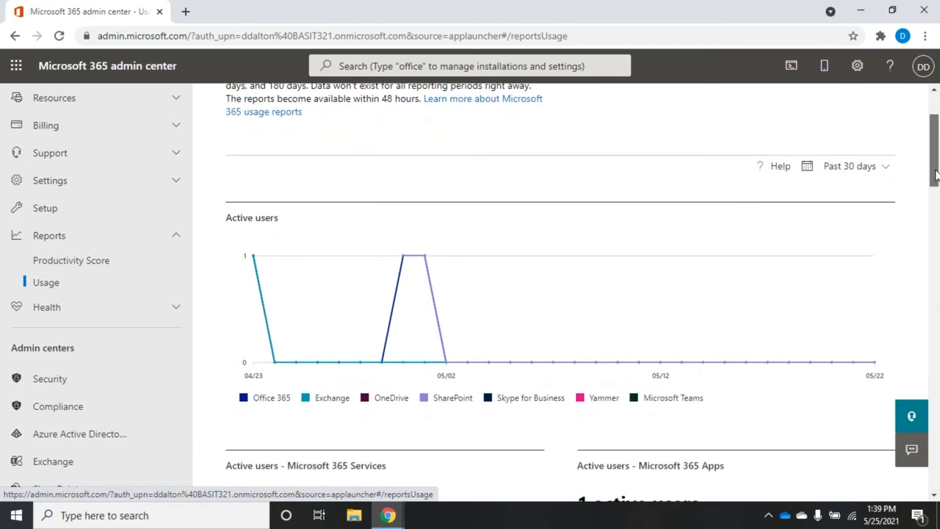
scroll(down, 3)
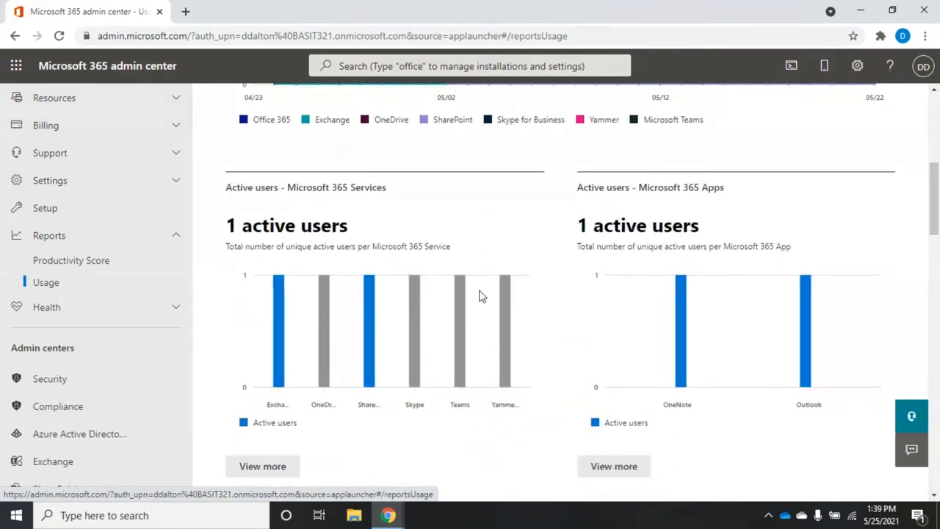
mouse_move(335, 299)
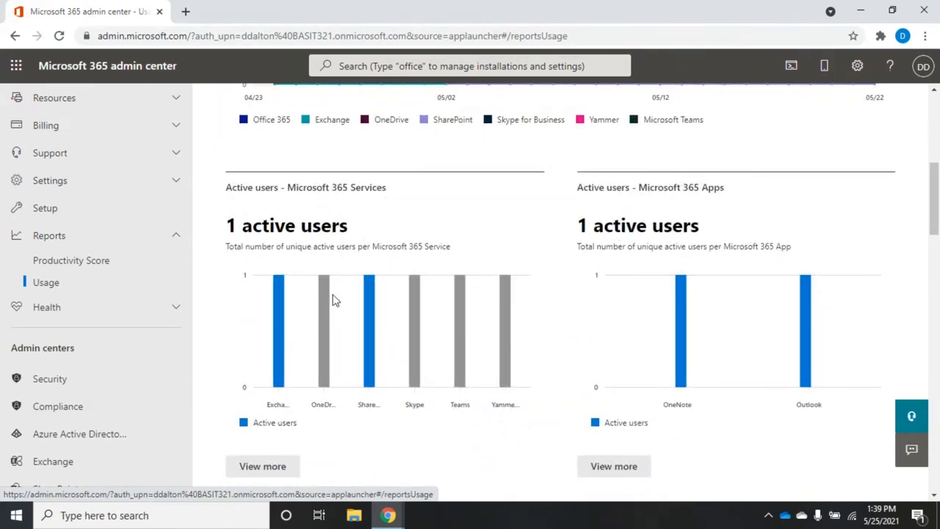
mouse_move(641, 213)
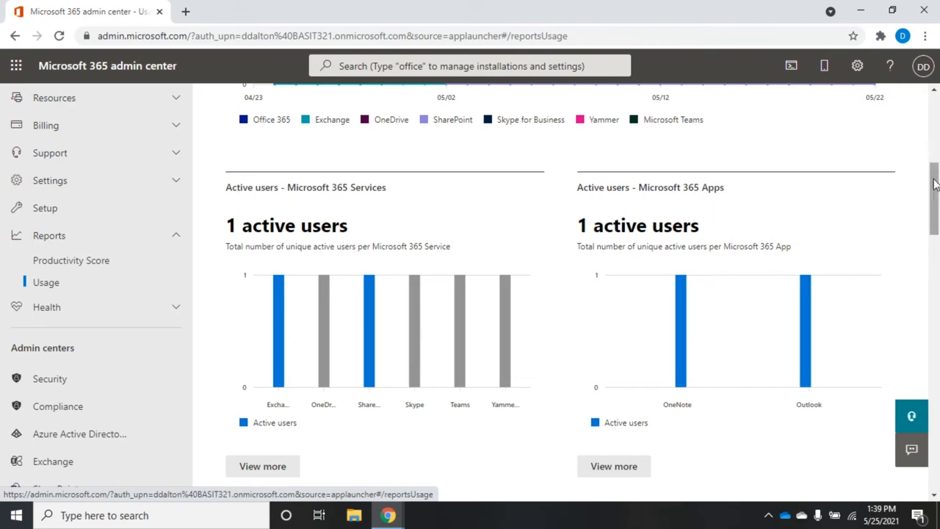
scroll(down, 3)
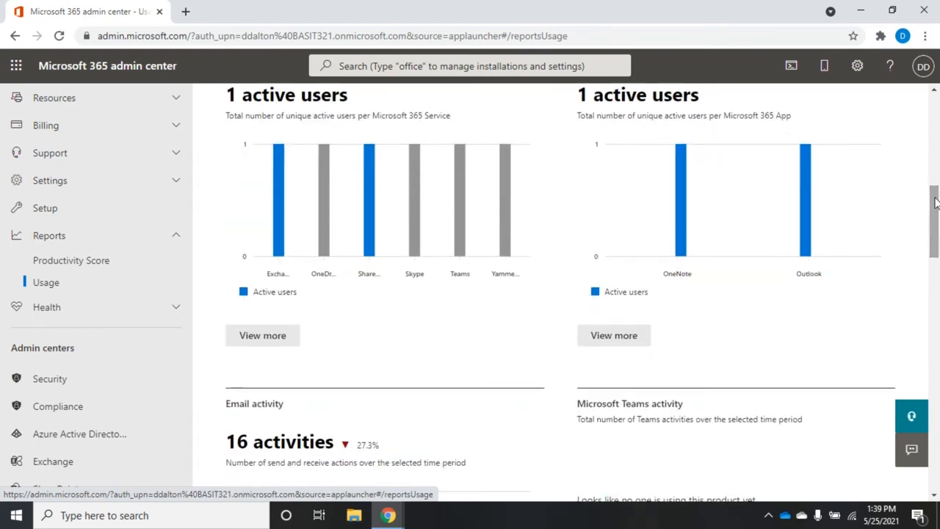
mouse_move(805, 205)
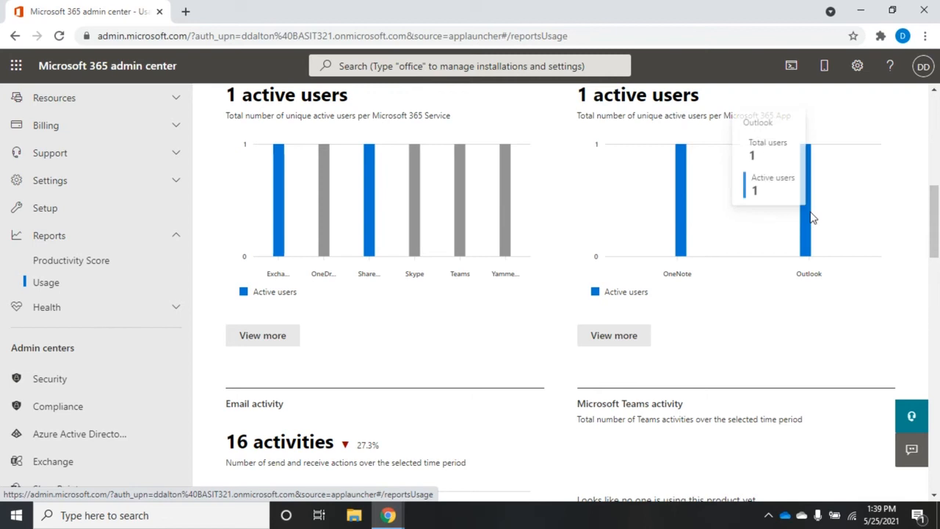
mouse_move(805, 224)
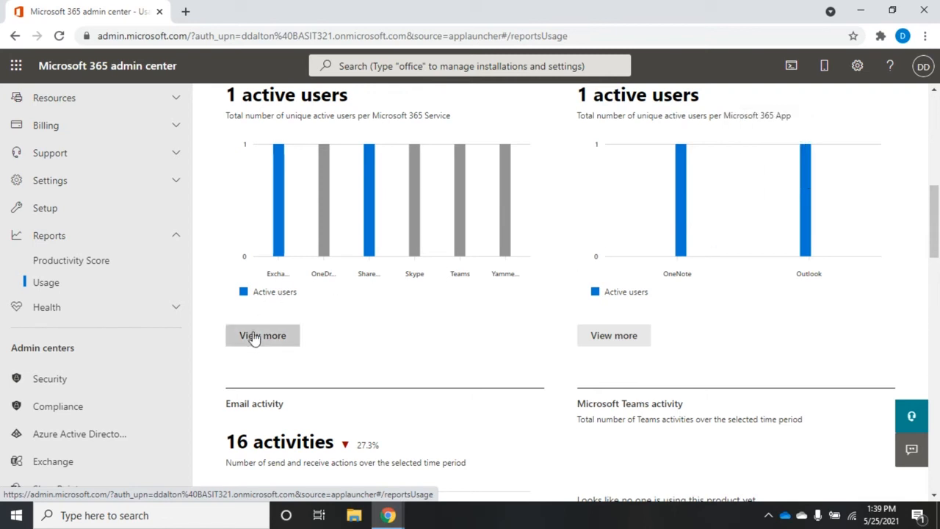
mouse_move(712, 356)
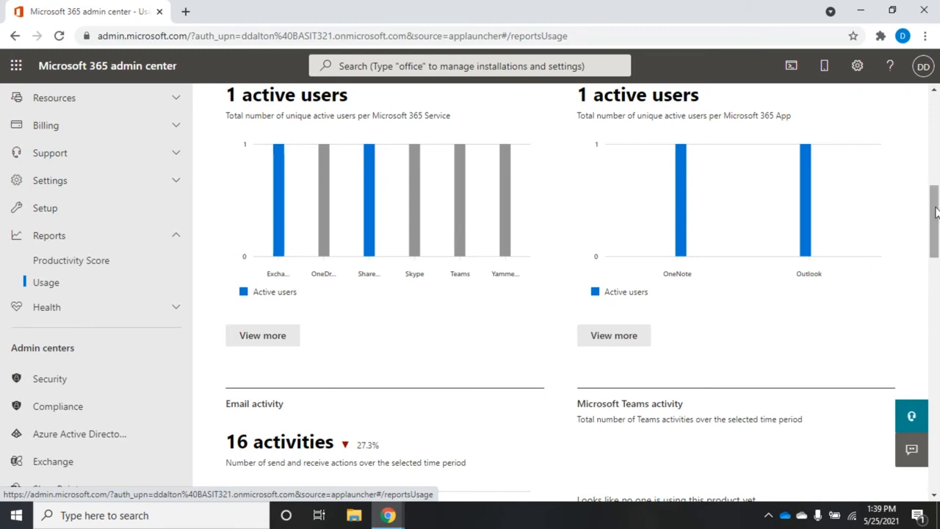
scroll(down, 3)
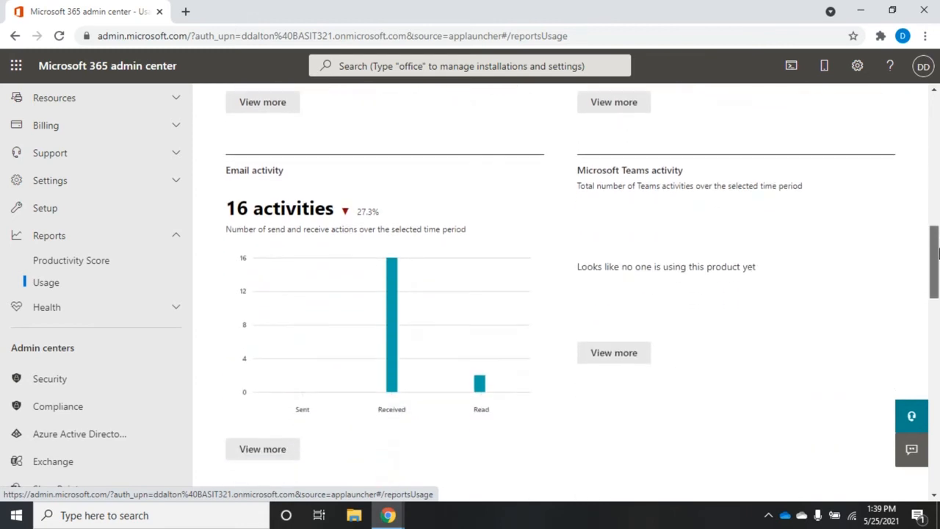
scroll(down, 3)
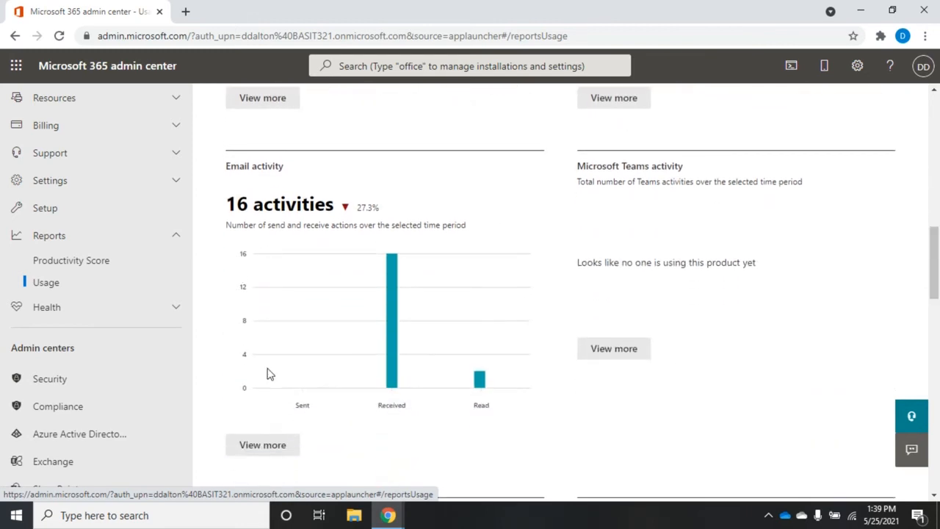
mouse_move(473, 401)
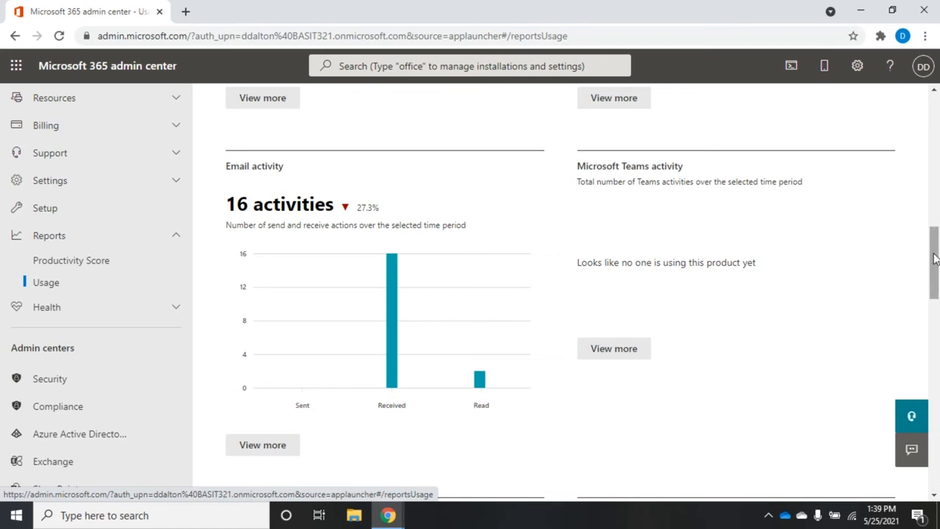
scroll(down, 3)
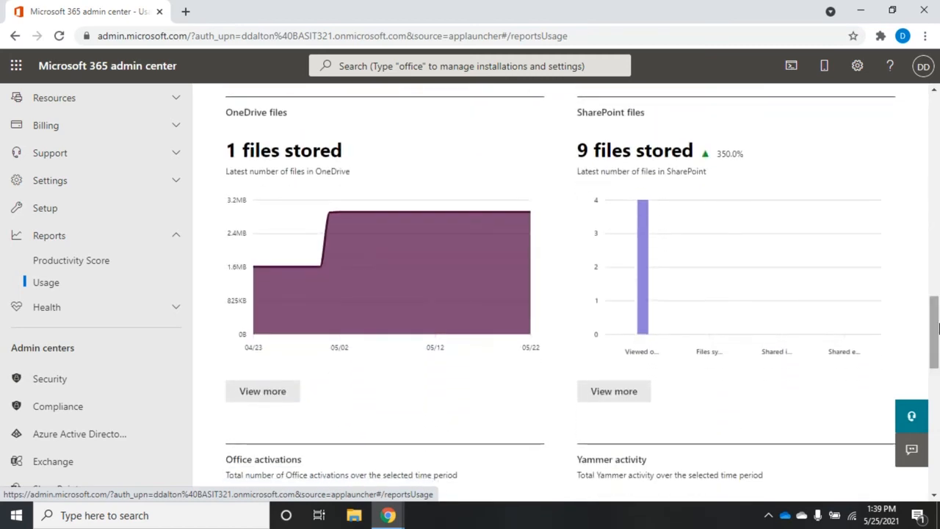
mouse_move(711, 338)
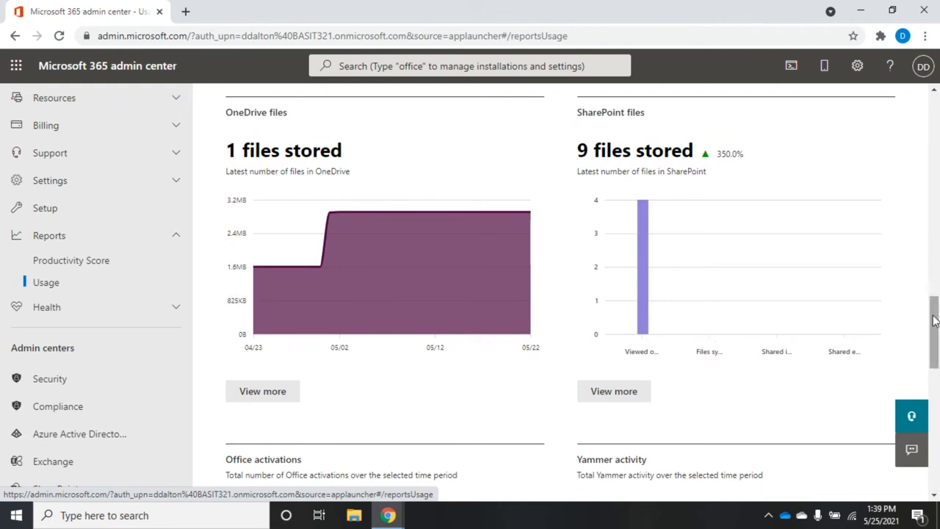
scroll(down, 3)
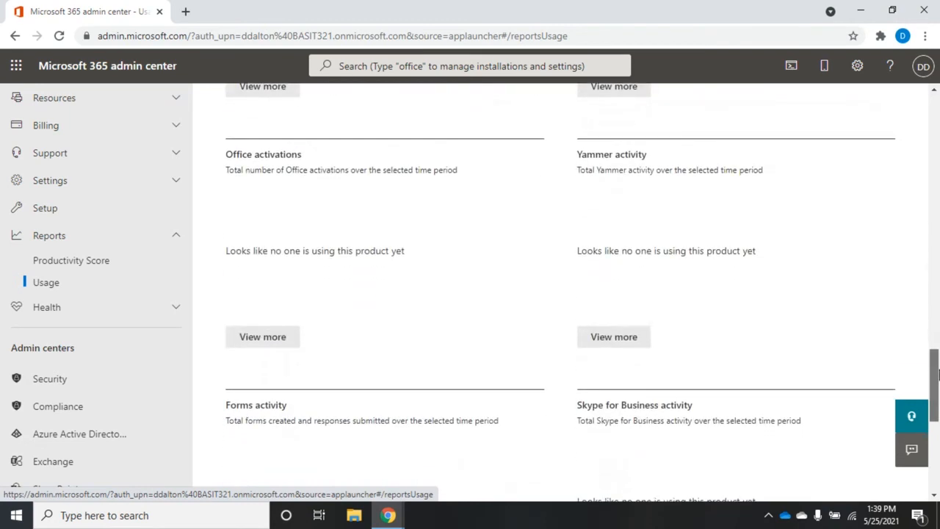
scroll(down, 3)
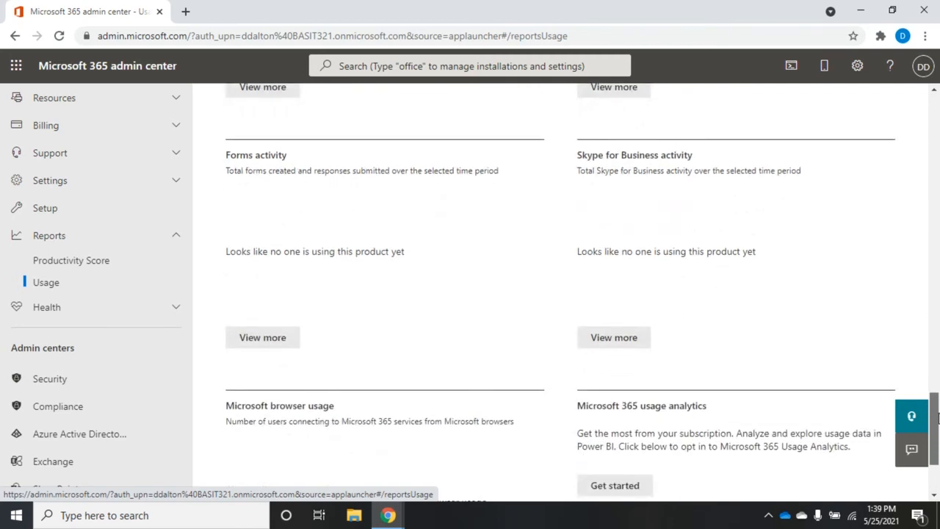
scroll(up, 3)
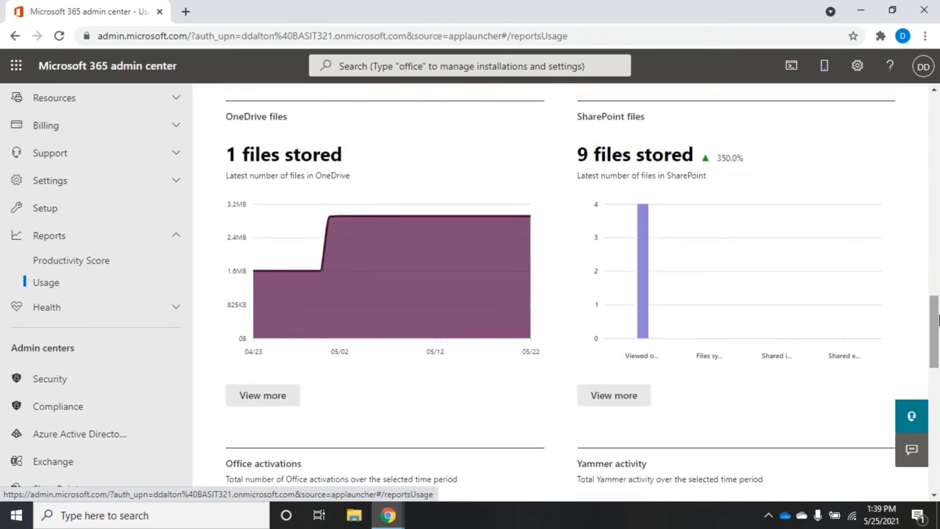
mouse_move(368, 215)
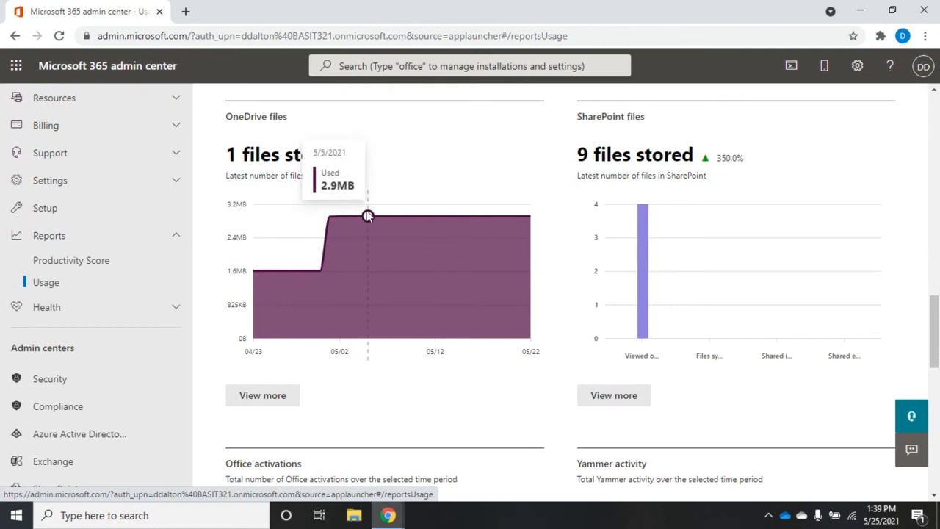
mouse_move(346, 244)
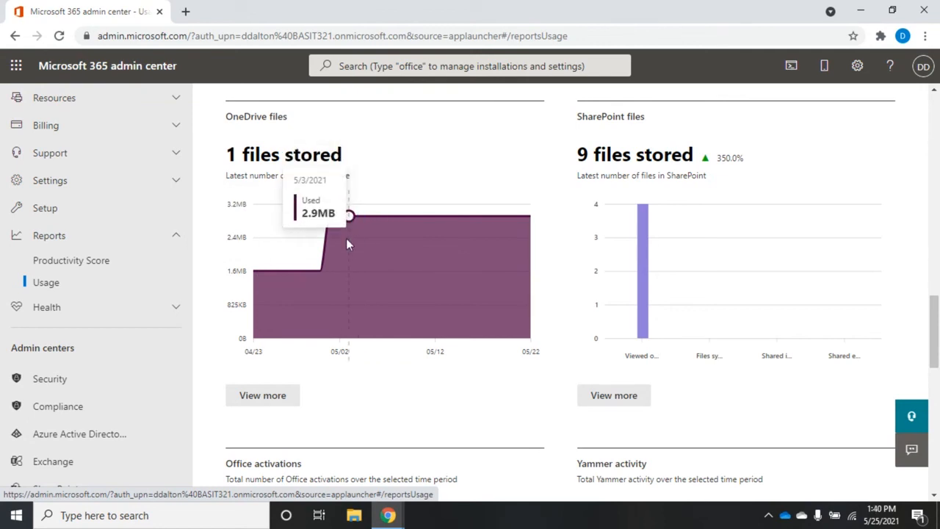
mouse_move(282, 271)
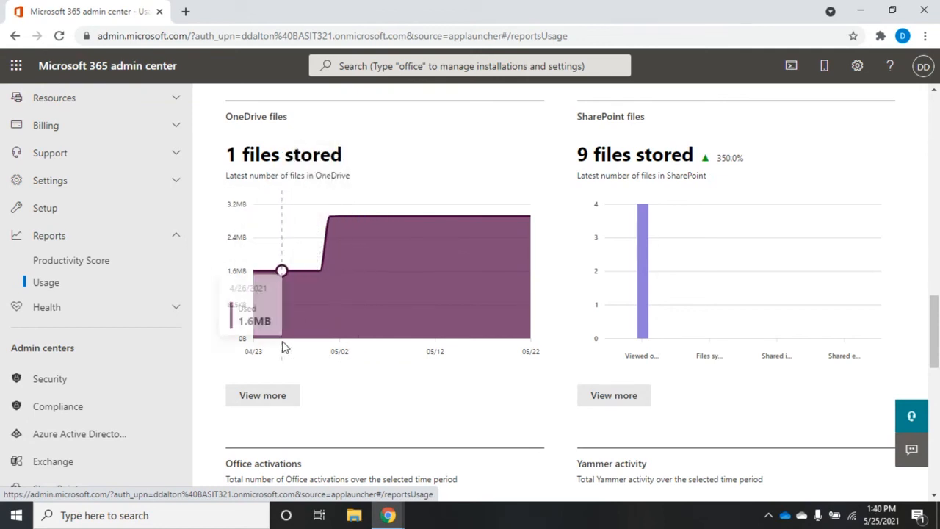
click(262, 395)
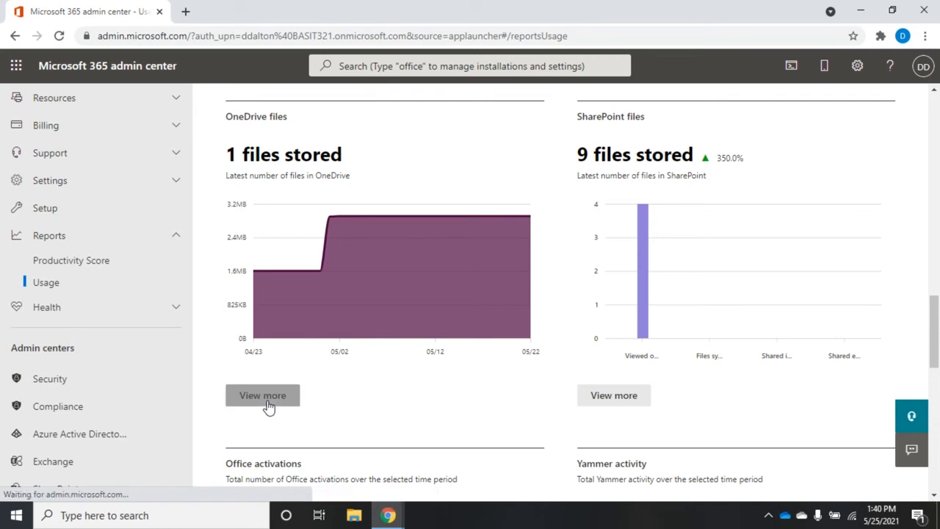
Step: Export the OneDrive storage-used chart data to a CSV file from the Usage tab
click(262, 395)
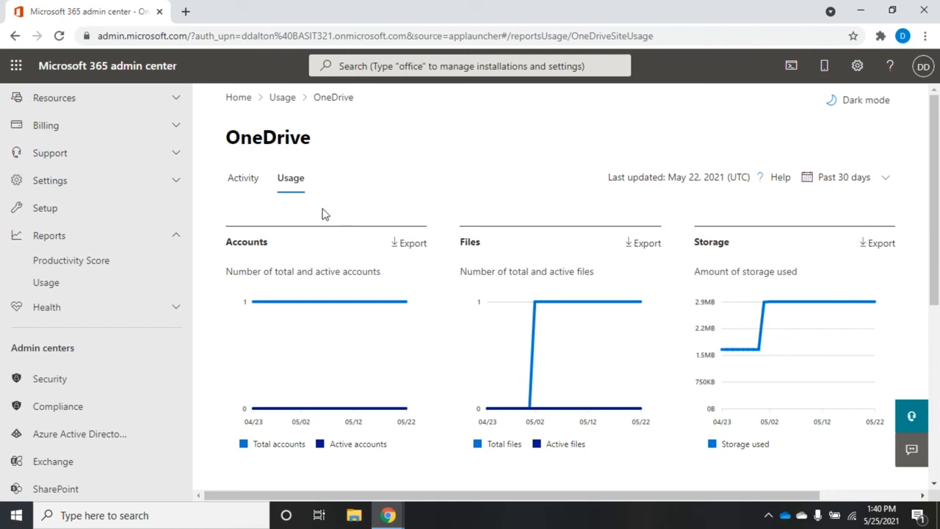
mouse_move(512, 352)
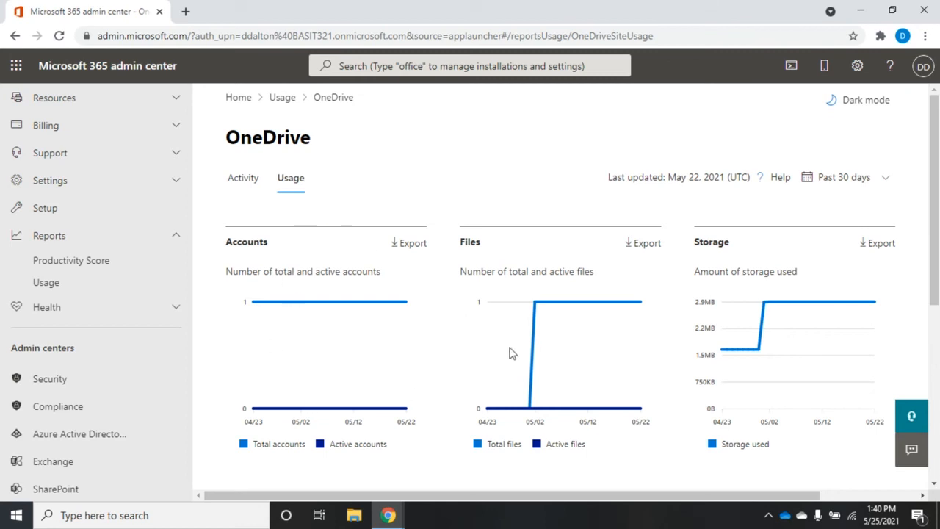
mouse_move(861, 204)
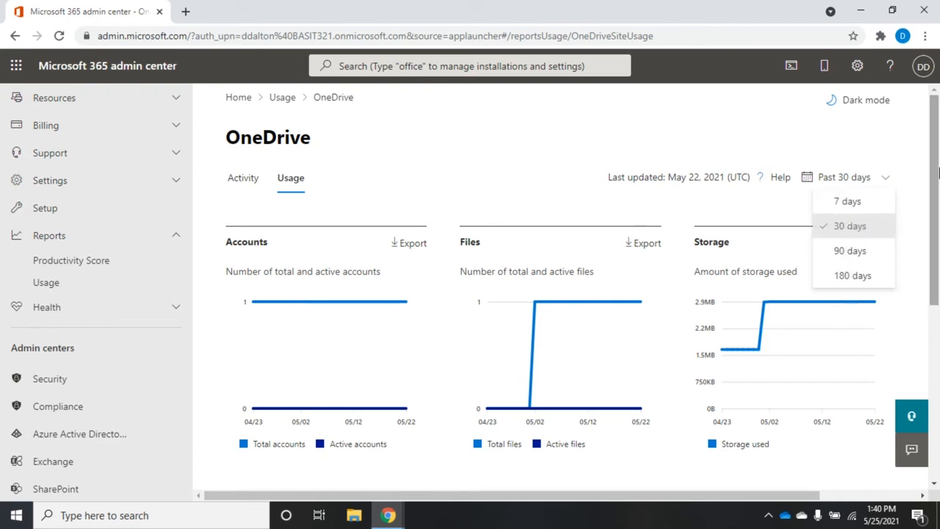
scroll(down, 3)
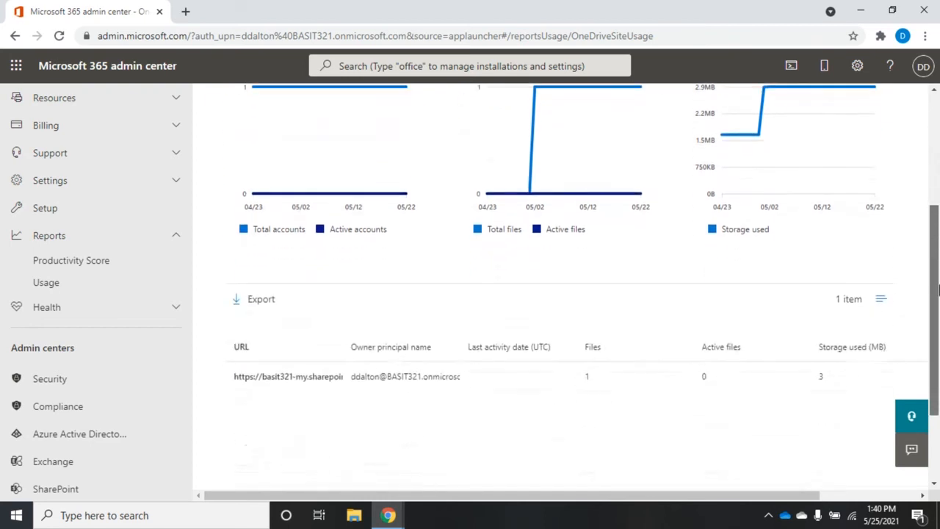
scroll(down, 3)
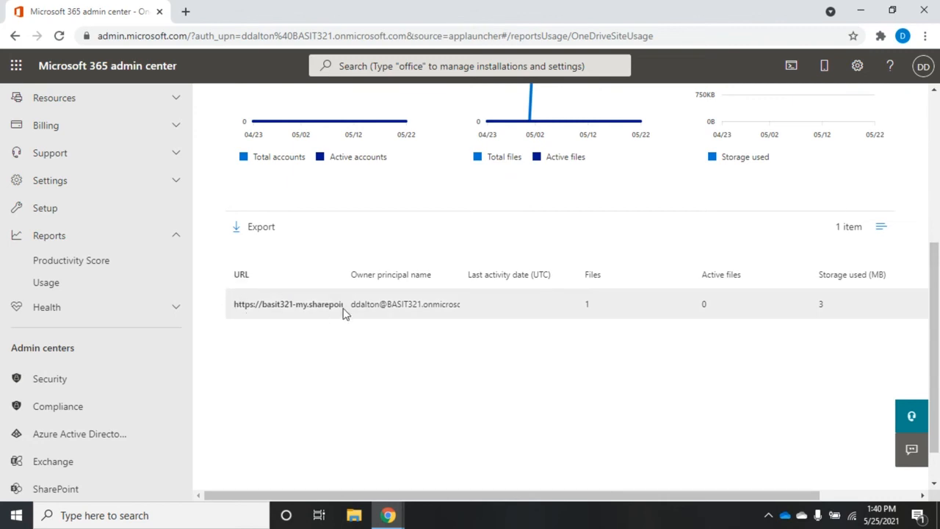
mouse_move(577, 312)
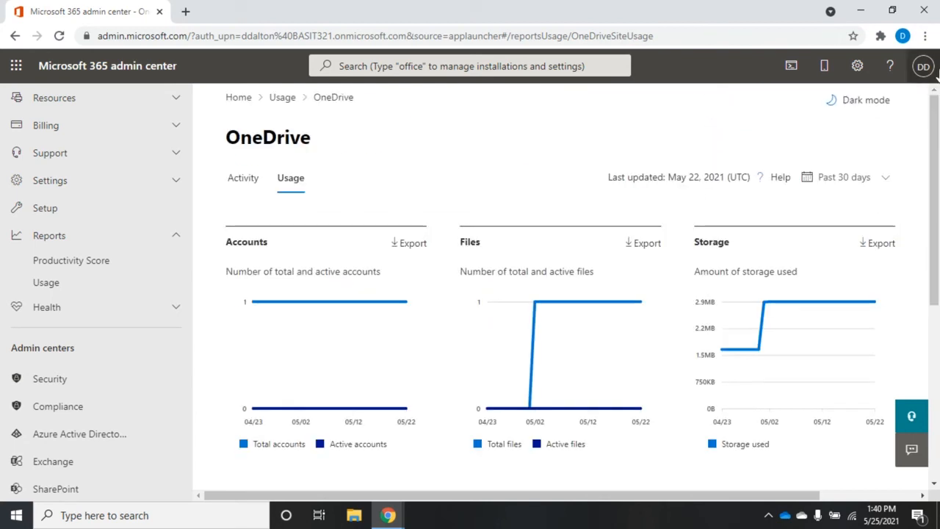
mouse_move(379, 290)
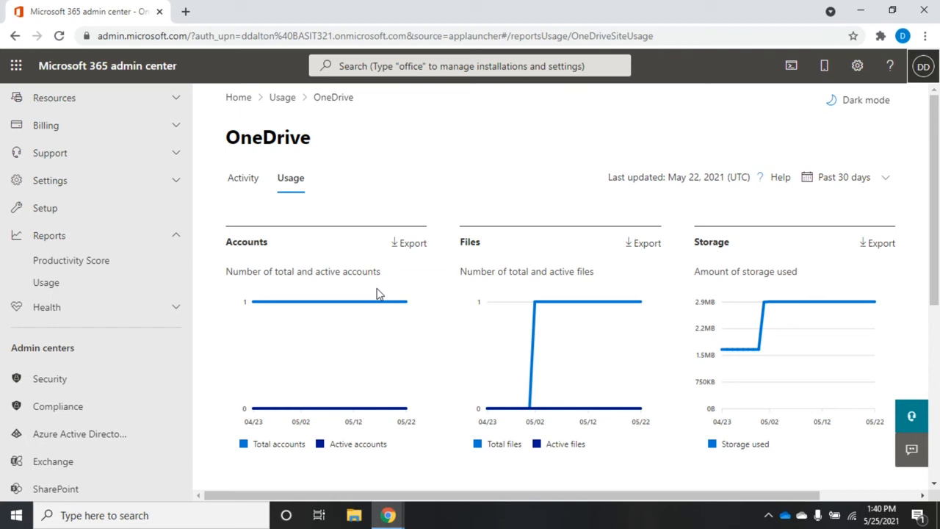
mouse_move(644, 247)
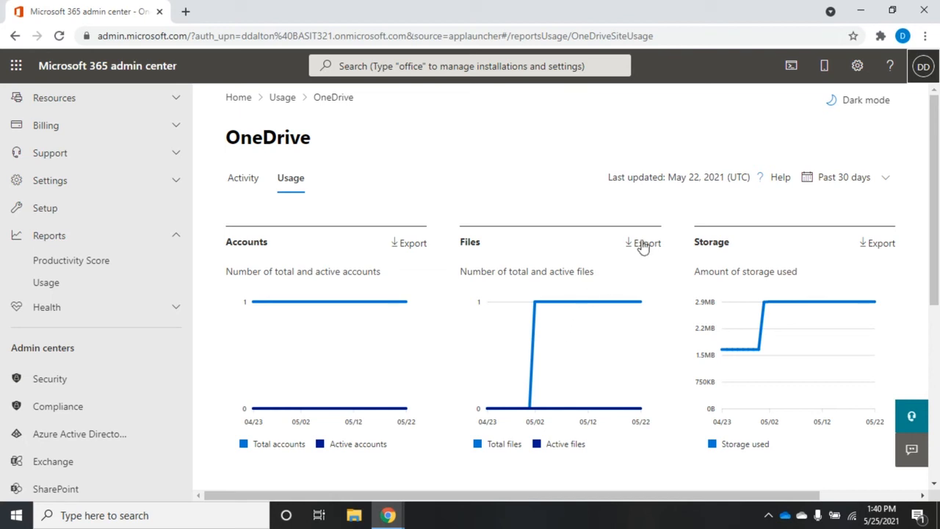
mouse_move(840, 257)
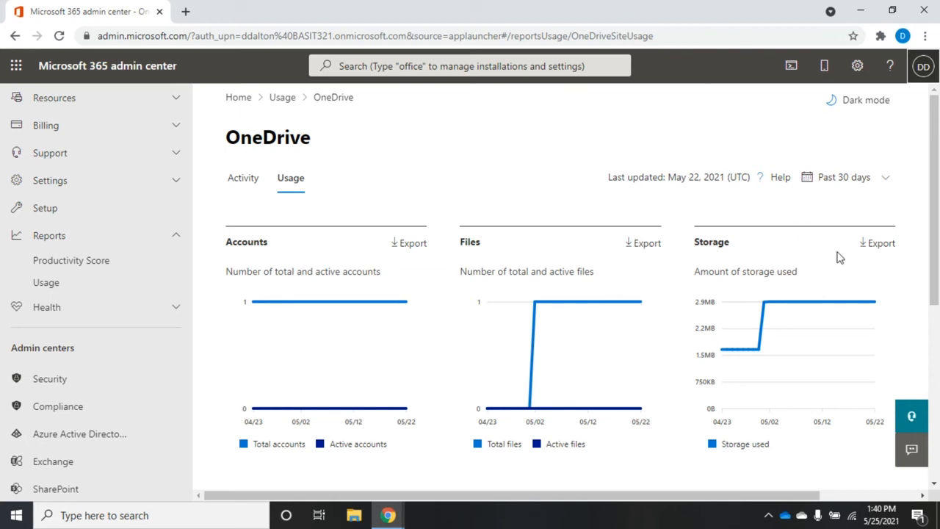
click(876, 242)
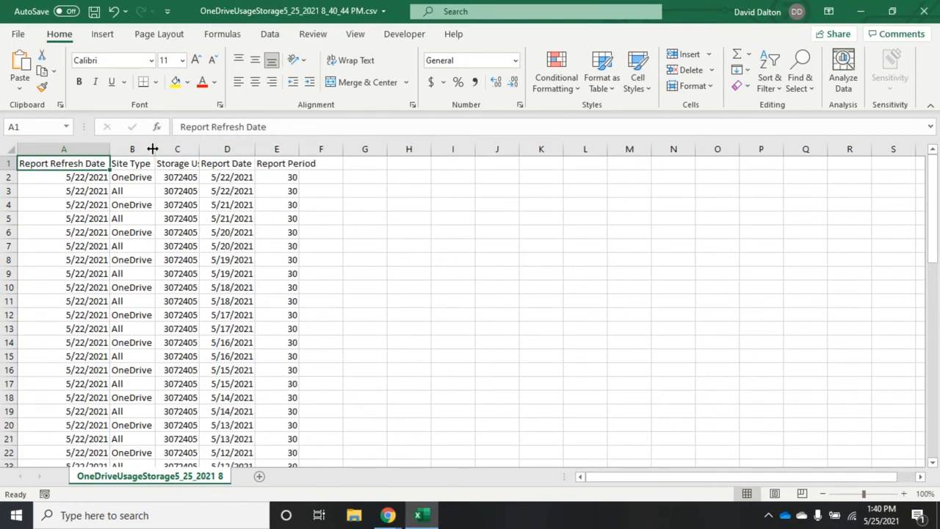
Step: AutoFit column C to show the Storage Used (Byte) header, then close the CSV in Excel
double_click(153, 149)
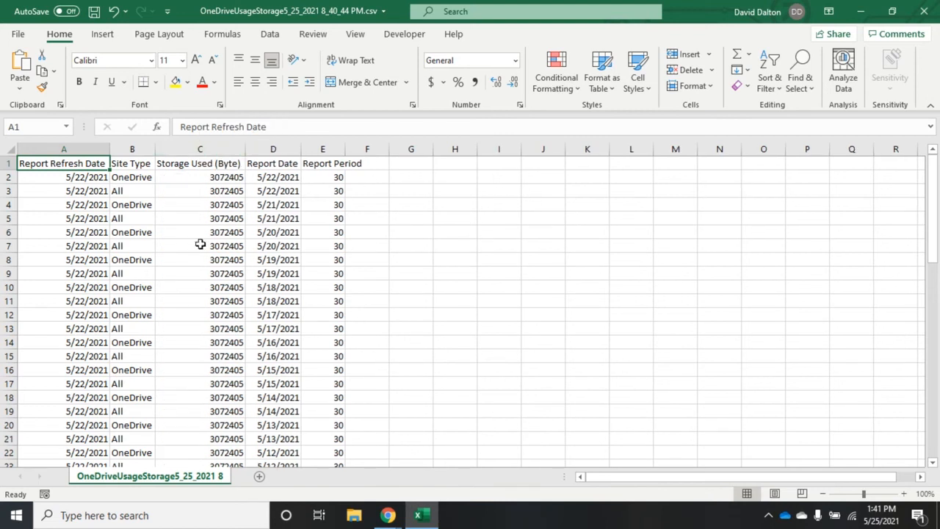
mouse_move(189, 252)
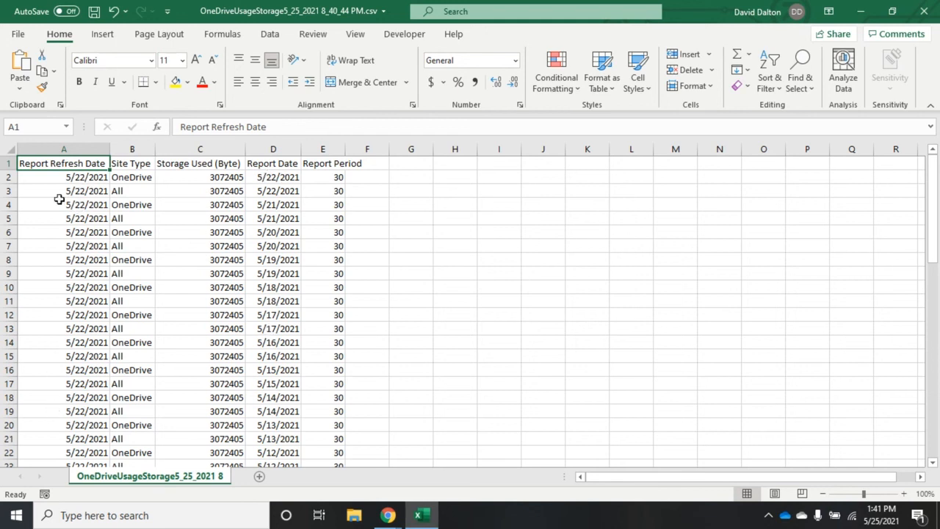
mouse_move(270, 286)
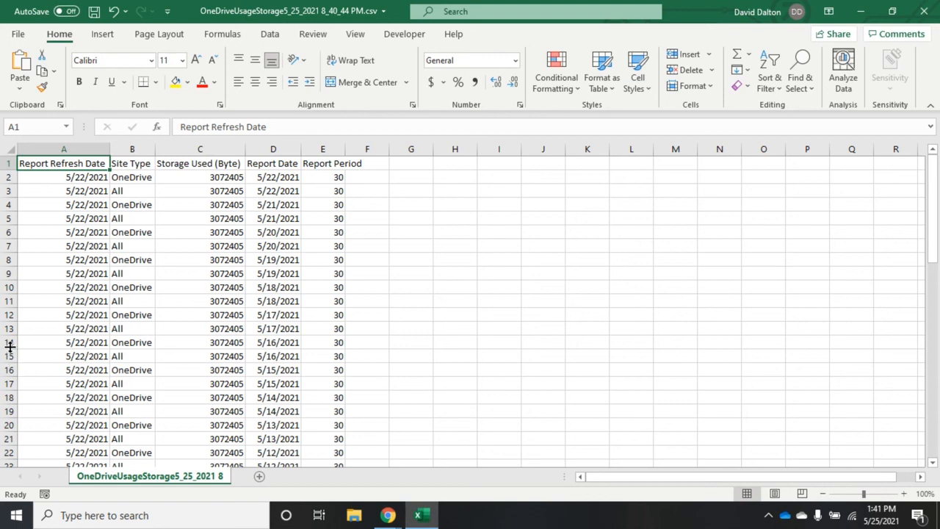
drag(8, 355, 9, 370)
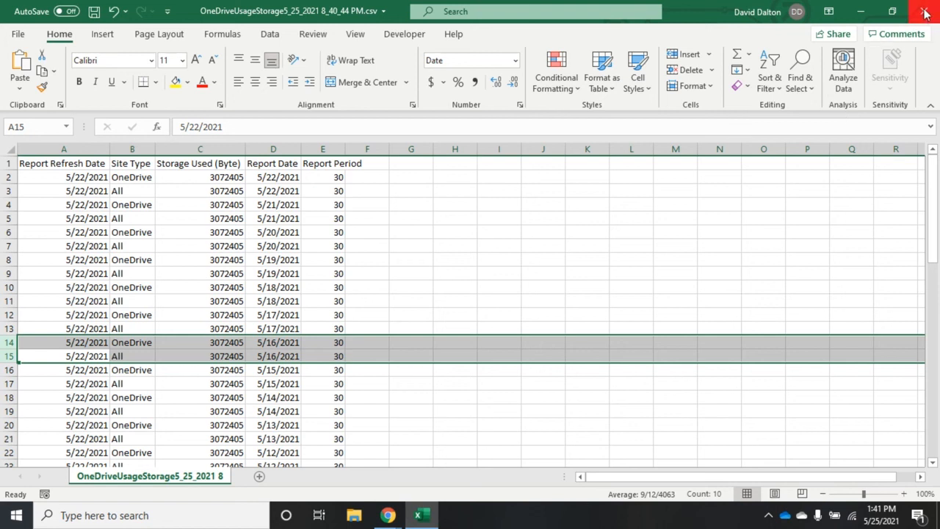
click(928, 9)
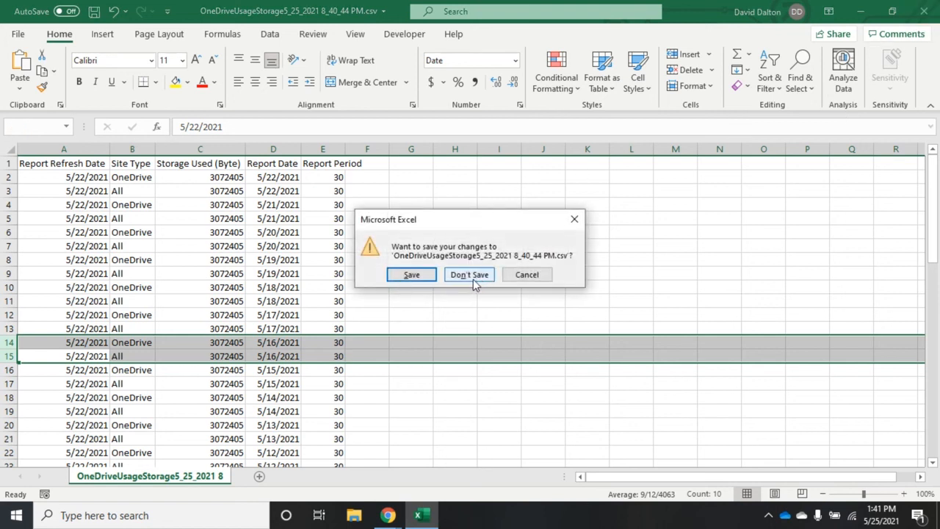
Step: Discard changes with Don't Save and return to the OneDrive usage report
click(469, 275)
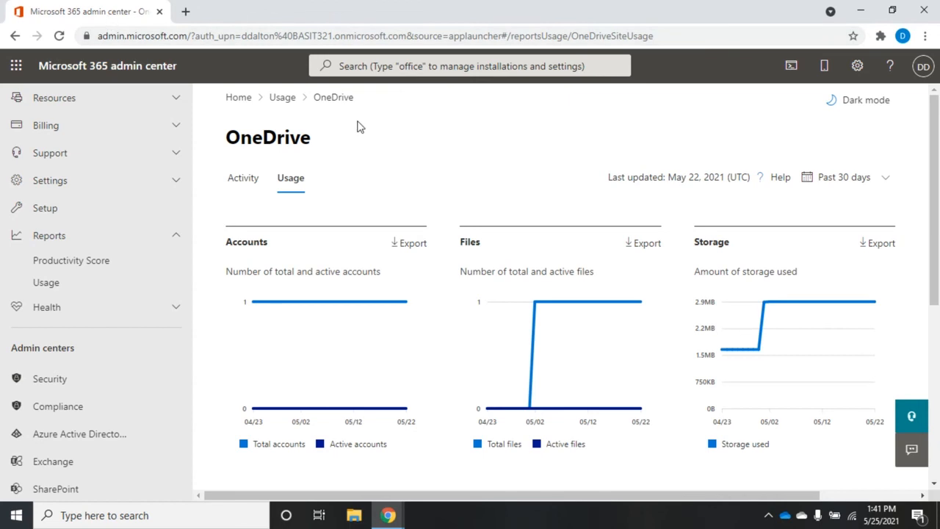
mouse_move(191, 55)
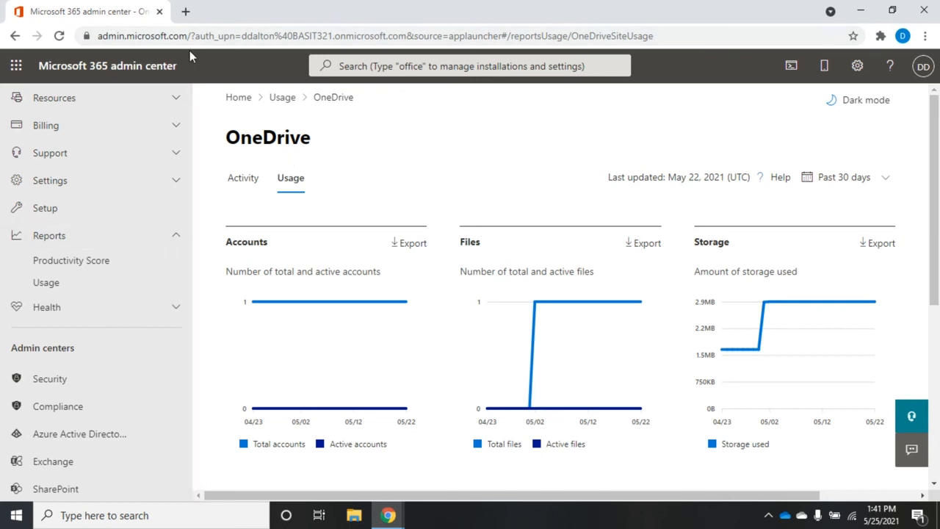
mouse_move(306, 96)
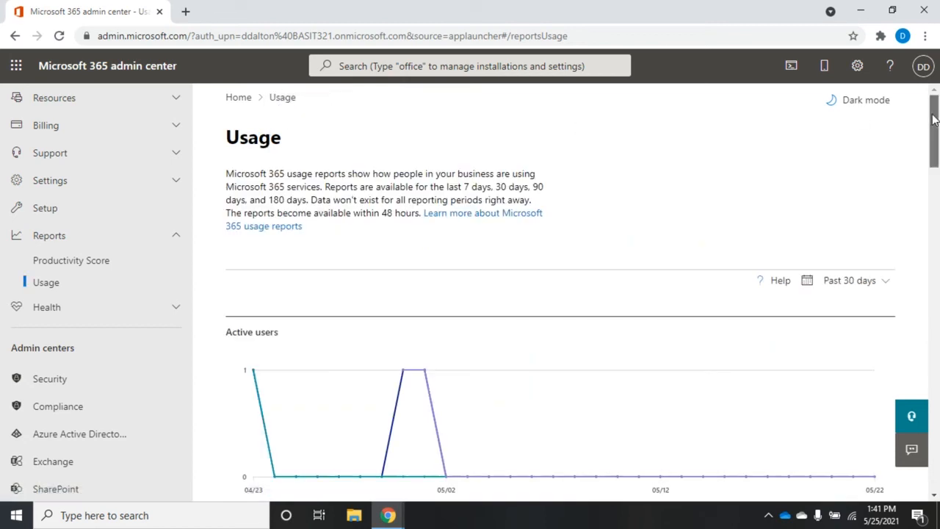
Step: Open the Office 365 Active users report via View more and scroll through its charts and user table
scroll(down, 3)
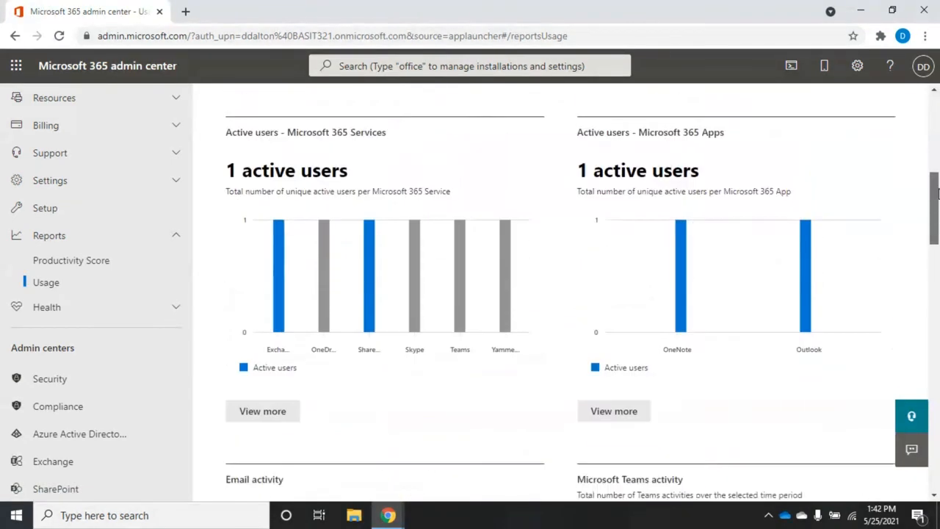
mouse_move(274, 403)
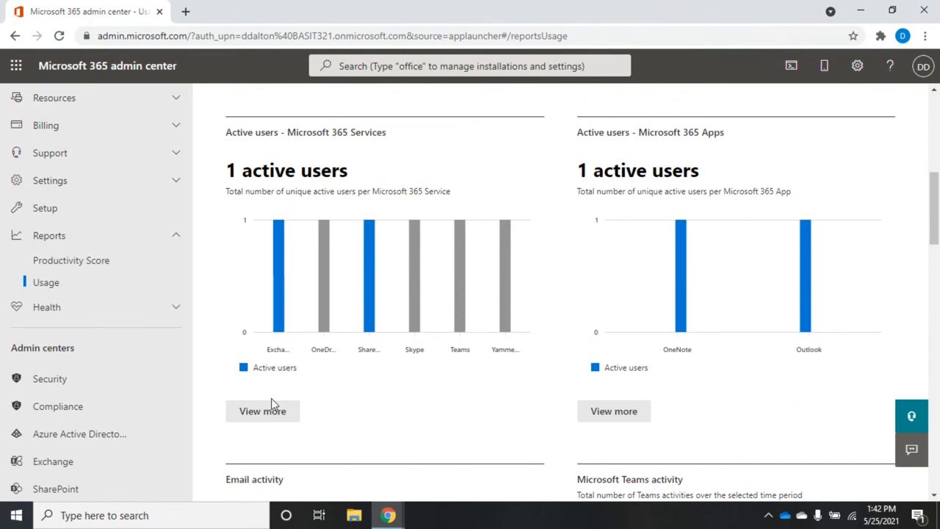
click(261, 412)
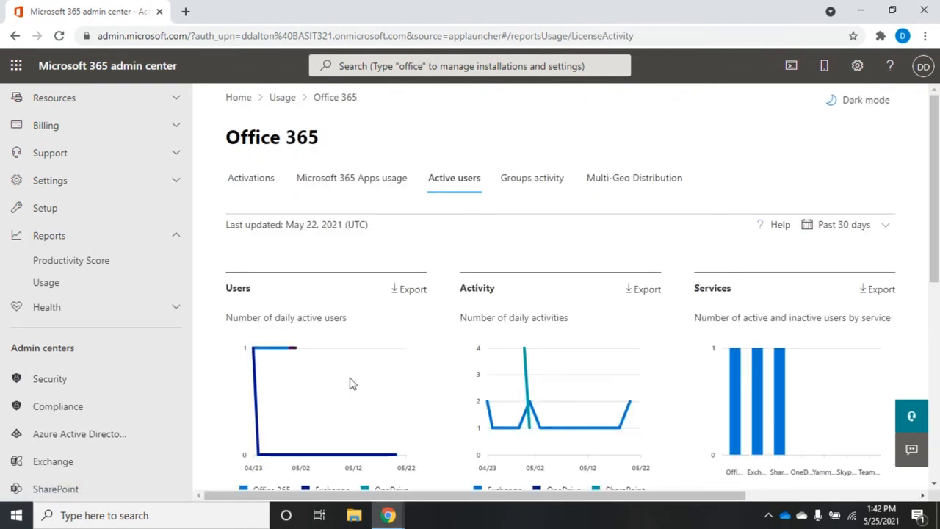
mouse_move(507, 341)
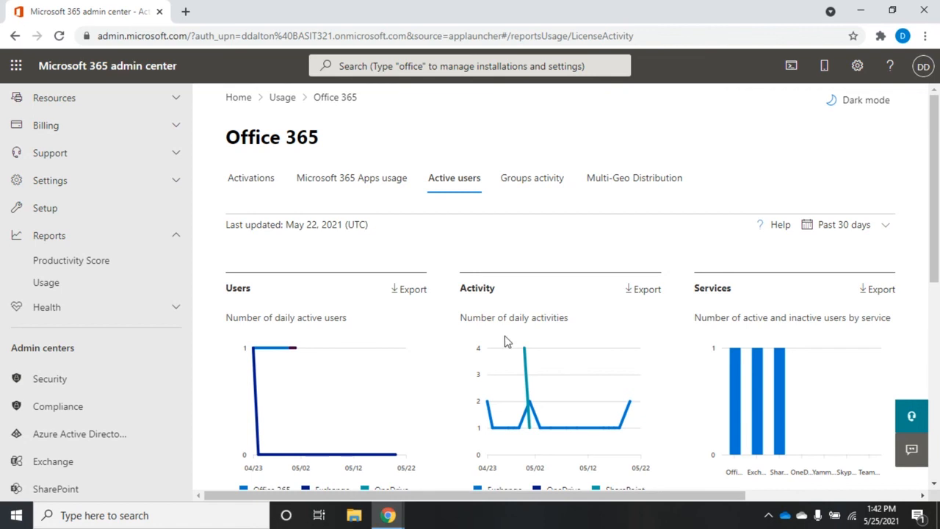
mouse_move(917, 272)
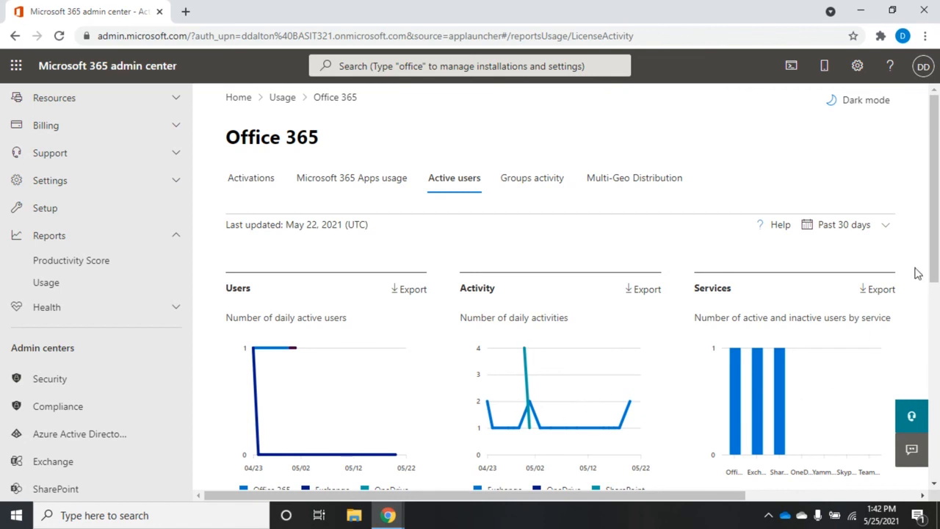
scroll(down, 3)
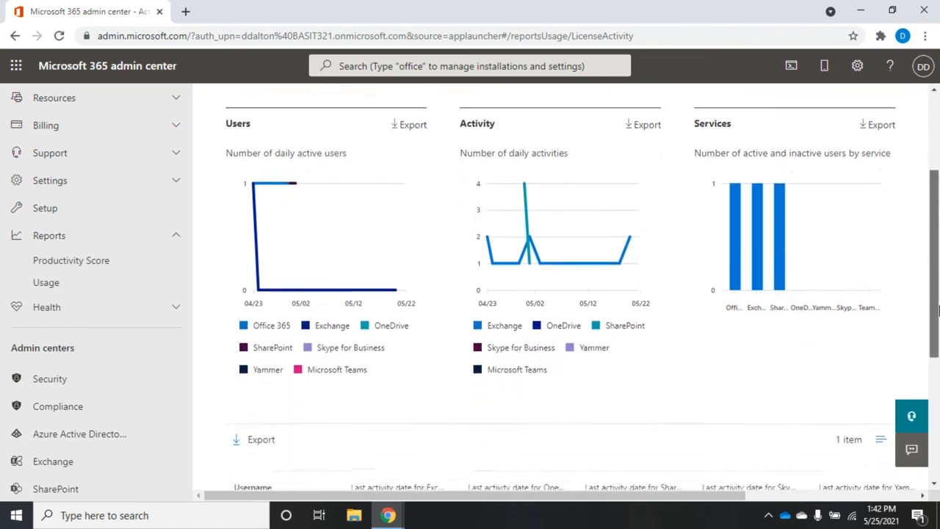
scroll(down, 3)
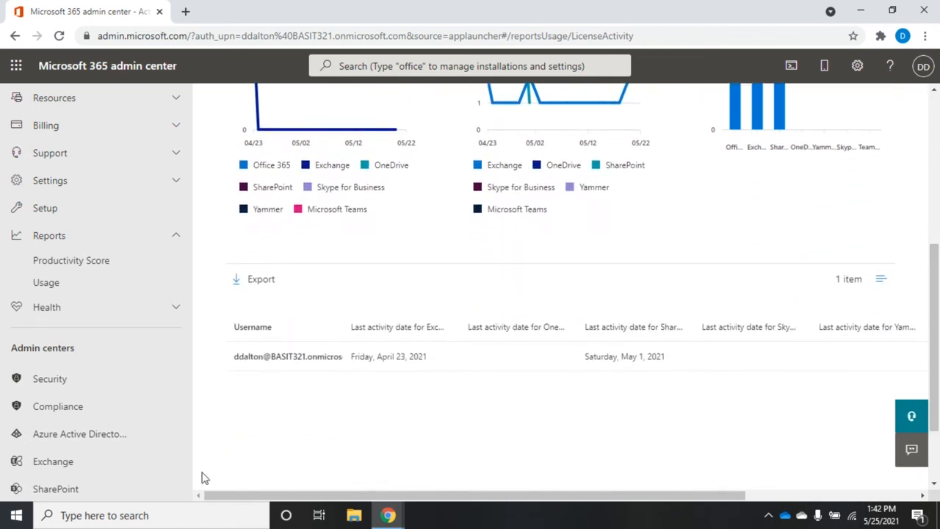
mouse_move(732, 357)
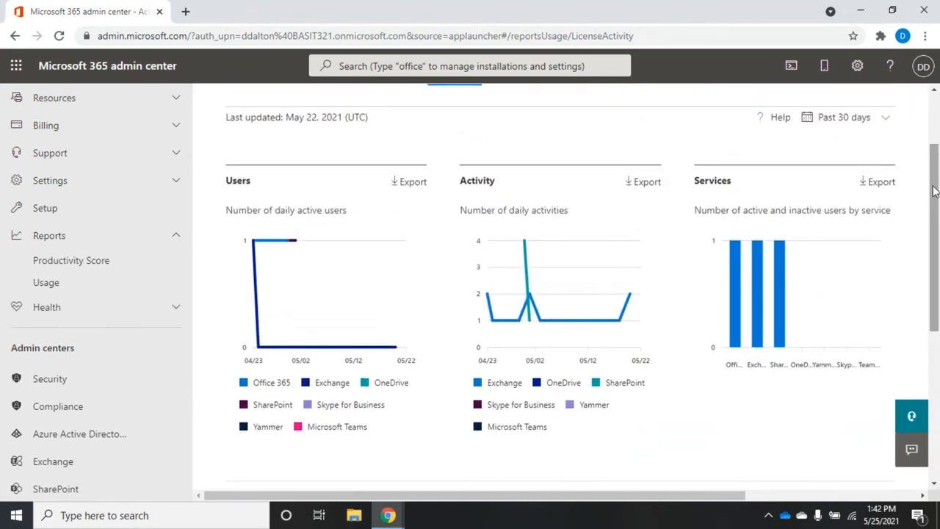
mouse_move(796, 140)
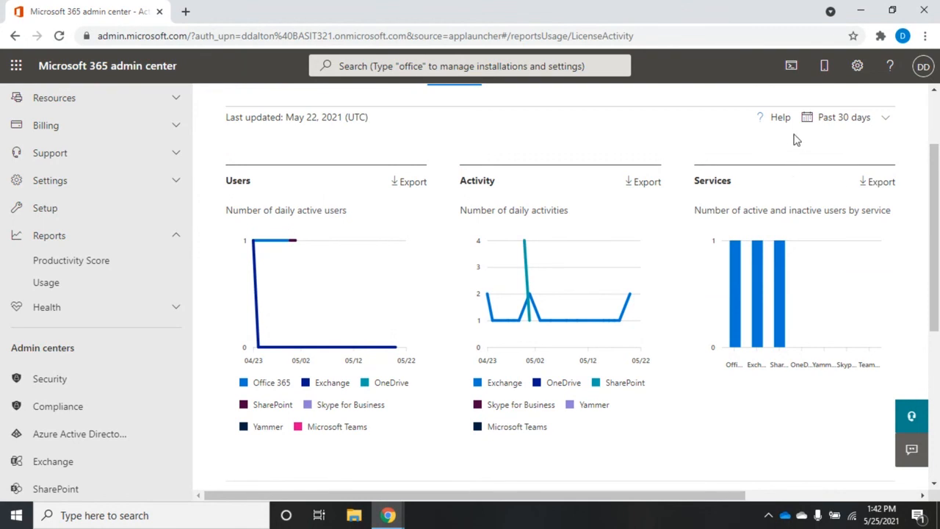
mouse_move(799, 135)
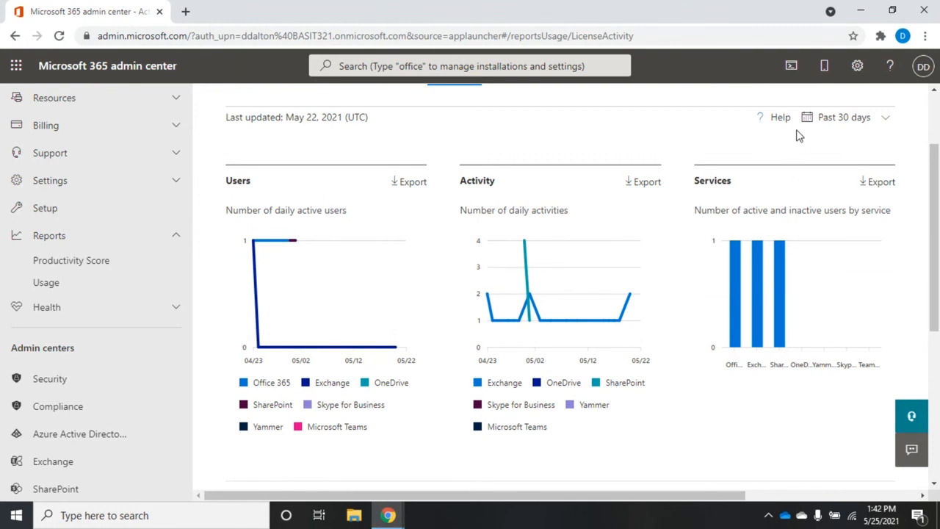
mouse_move(868, 161)
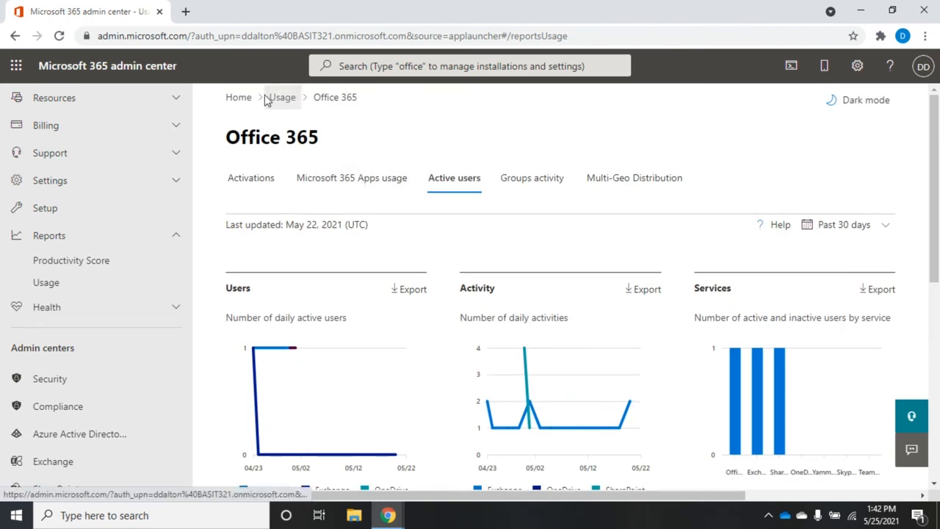
Step: Return via Home to the Usage overview and scroll its cards down to Office activations and Yammer activity
click(238, 97)
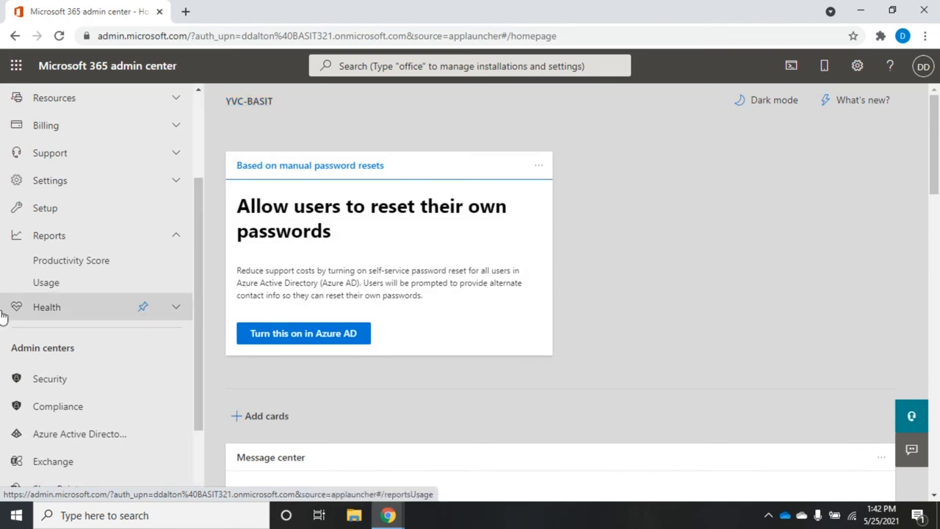
click(45, 282)
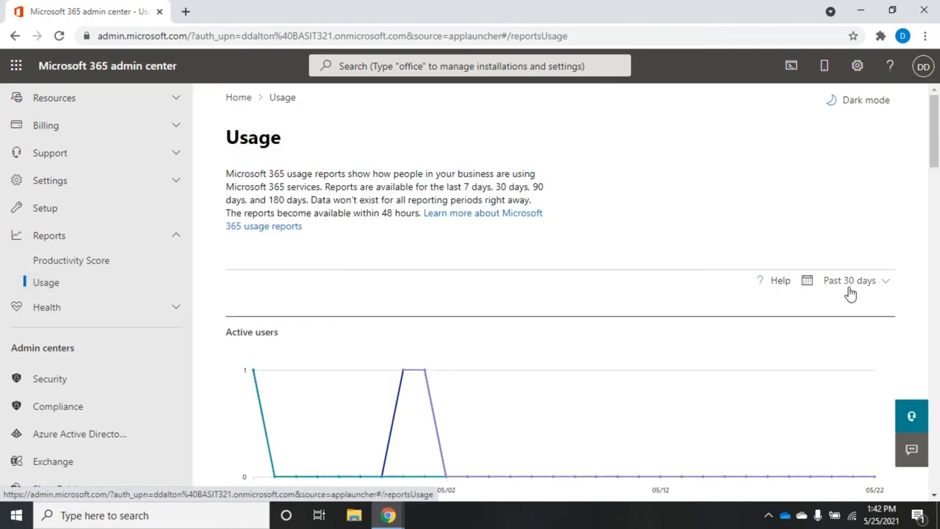
scroll(down, 3)
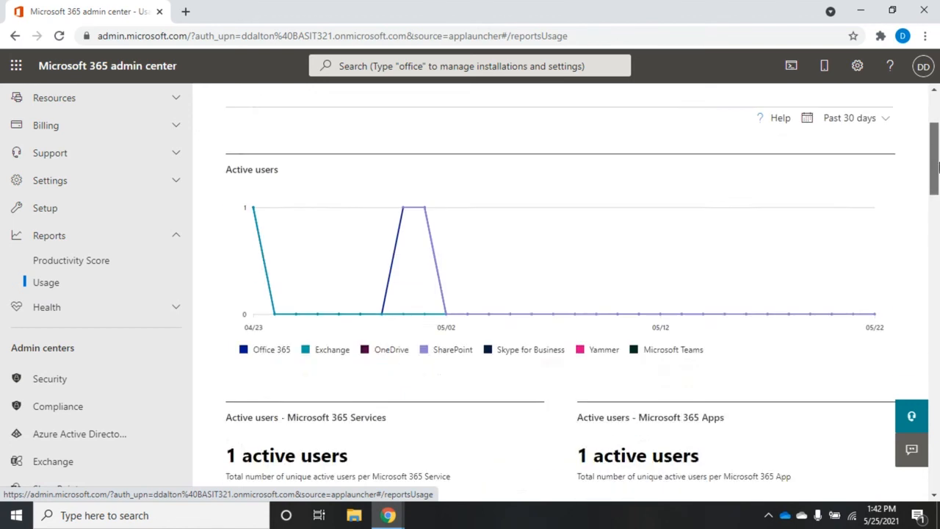
scroll(down, 3)
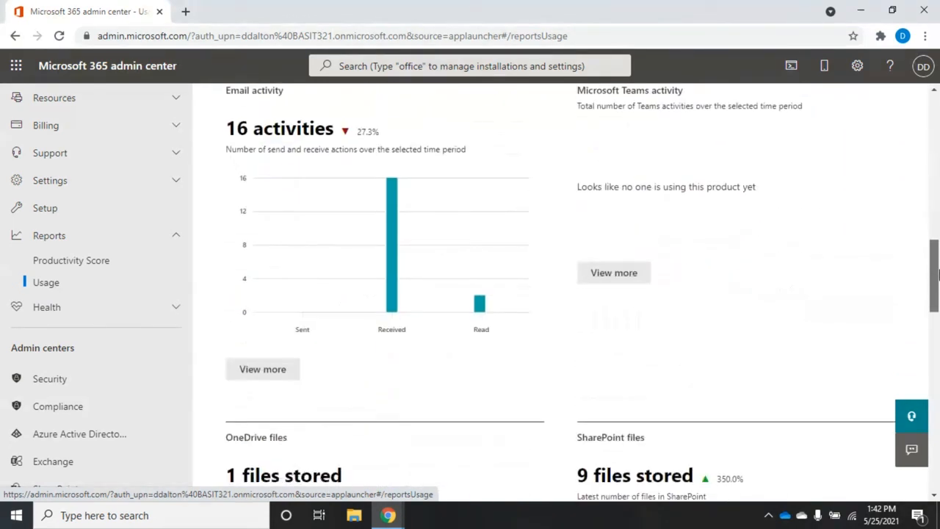
scroll(down, 3)
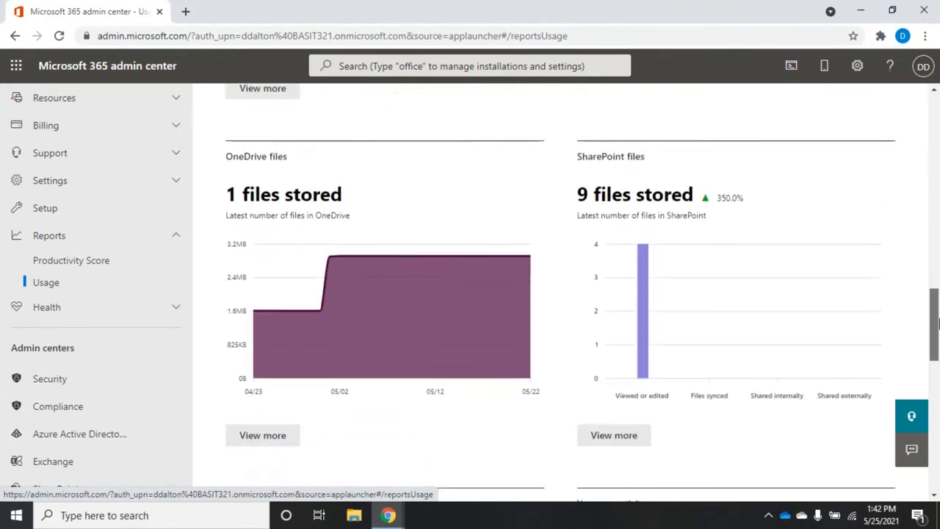
scroll(down, 3)
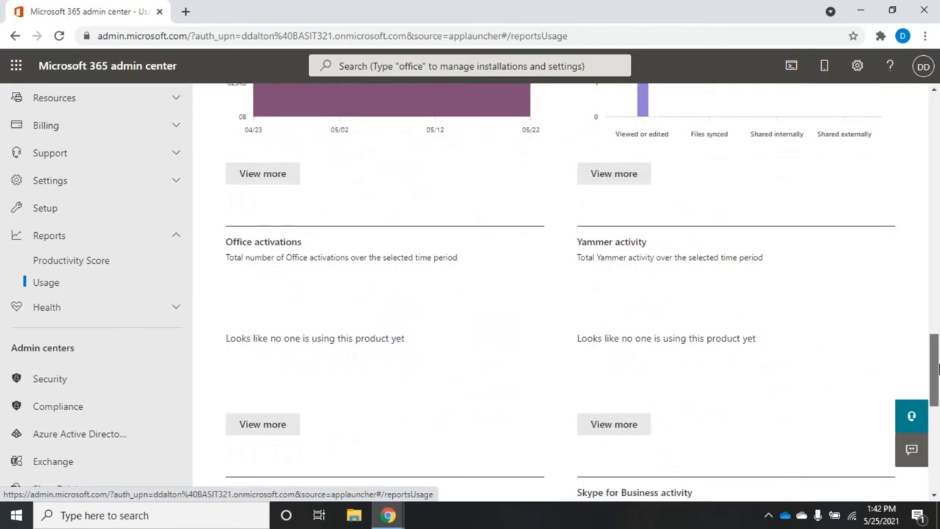